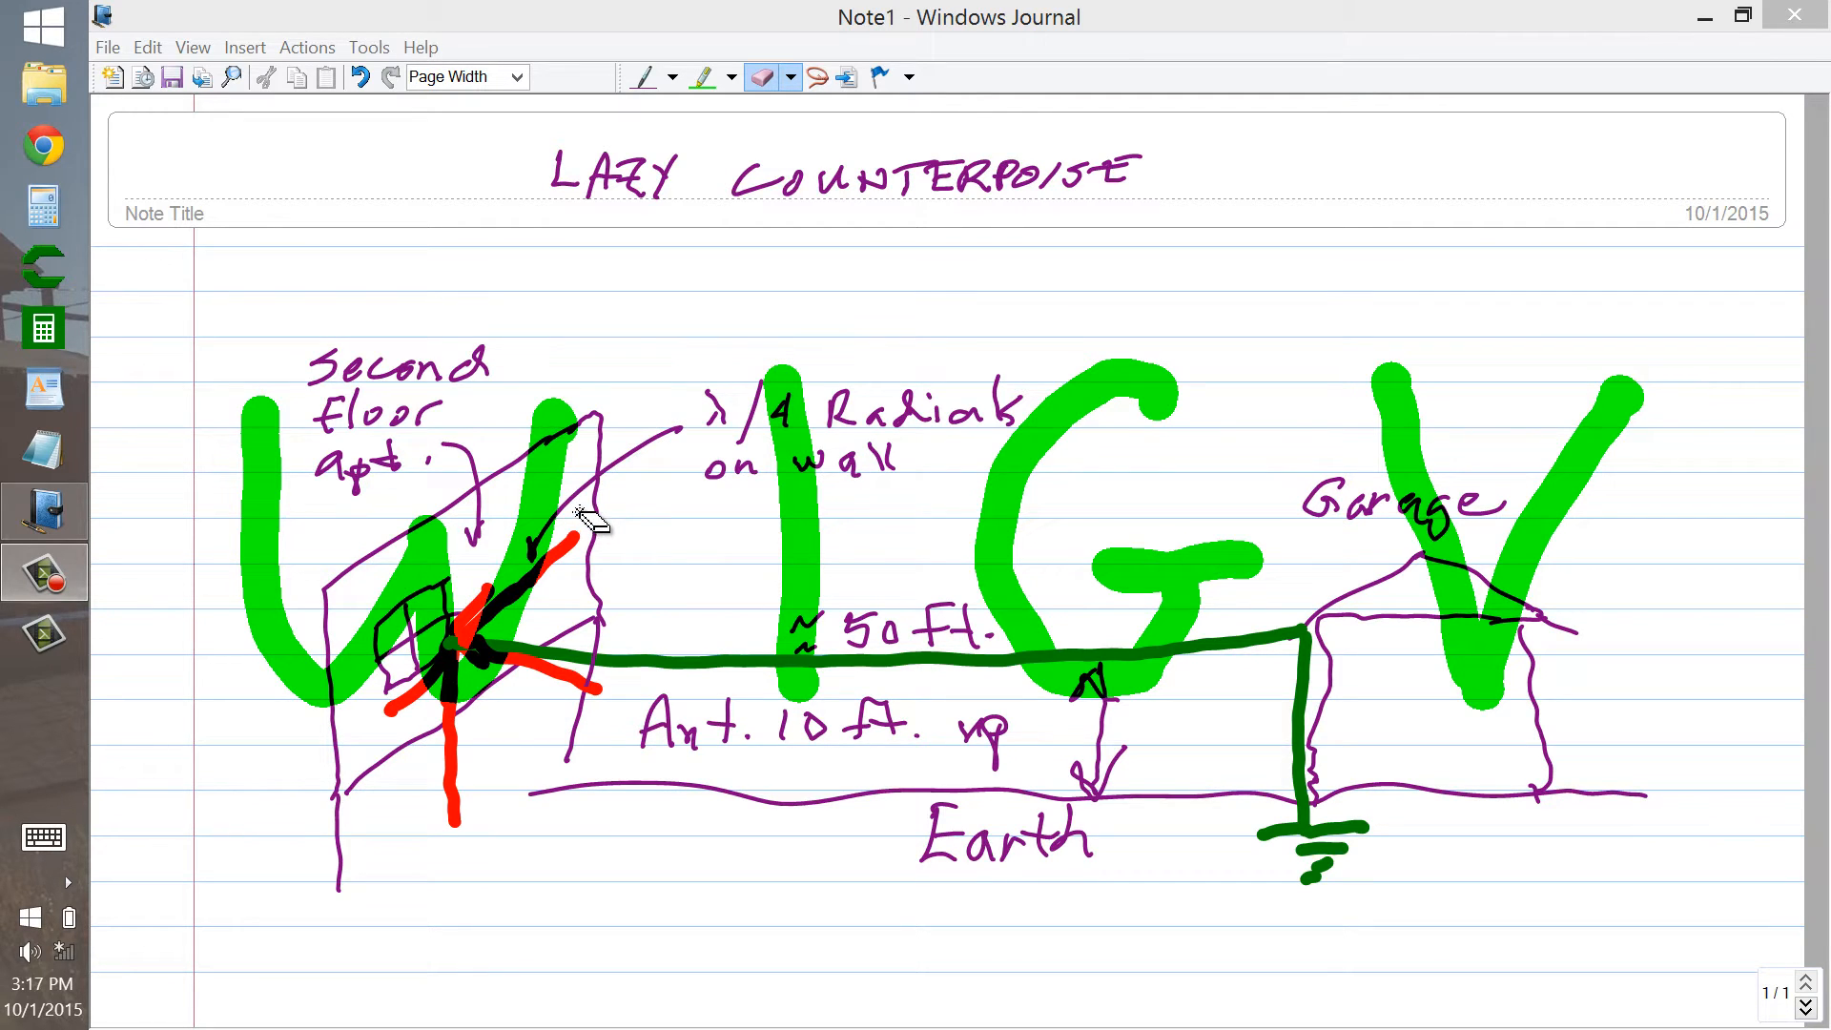
{"action": "mouse_move", "coordinate": [1053, 513]}
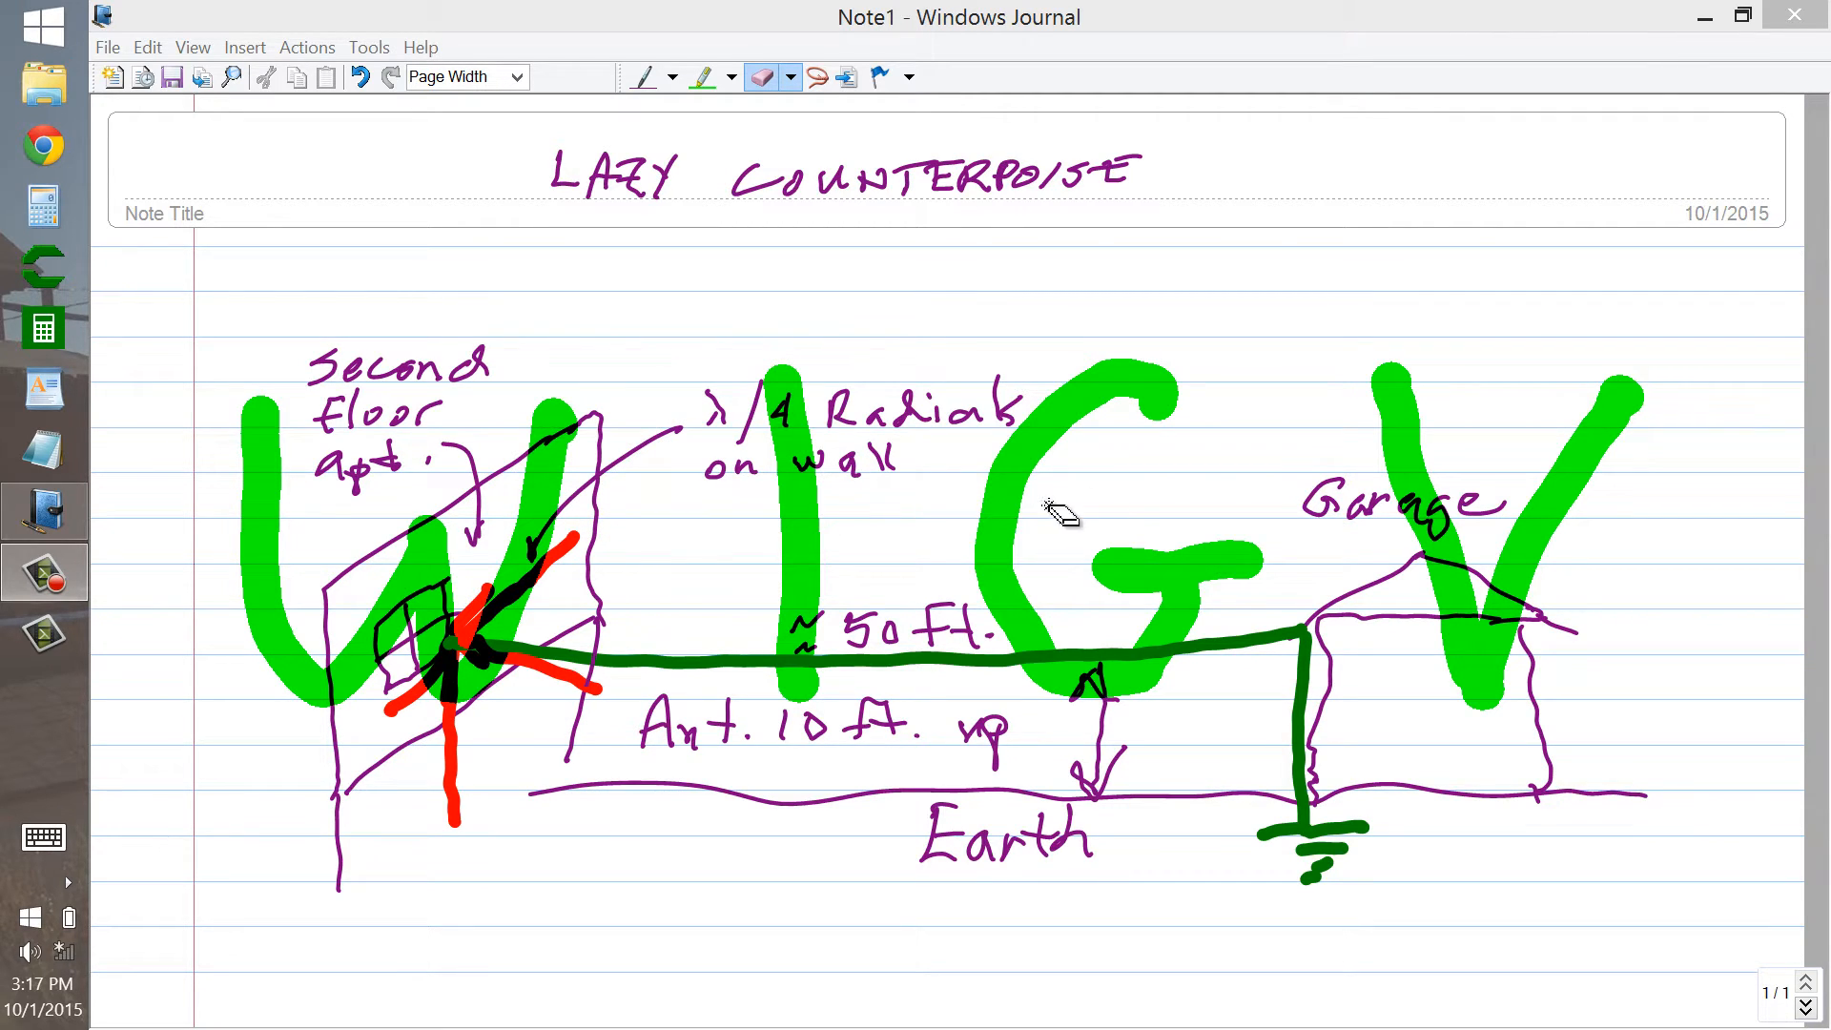
{"action": "mouse_move", "coordinate": [561, 481]}
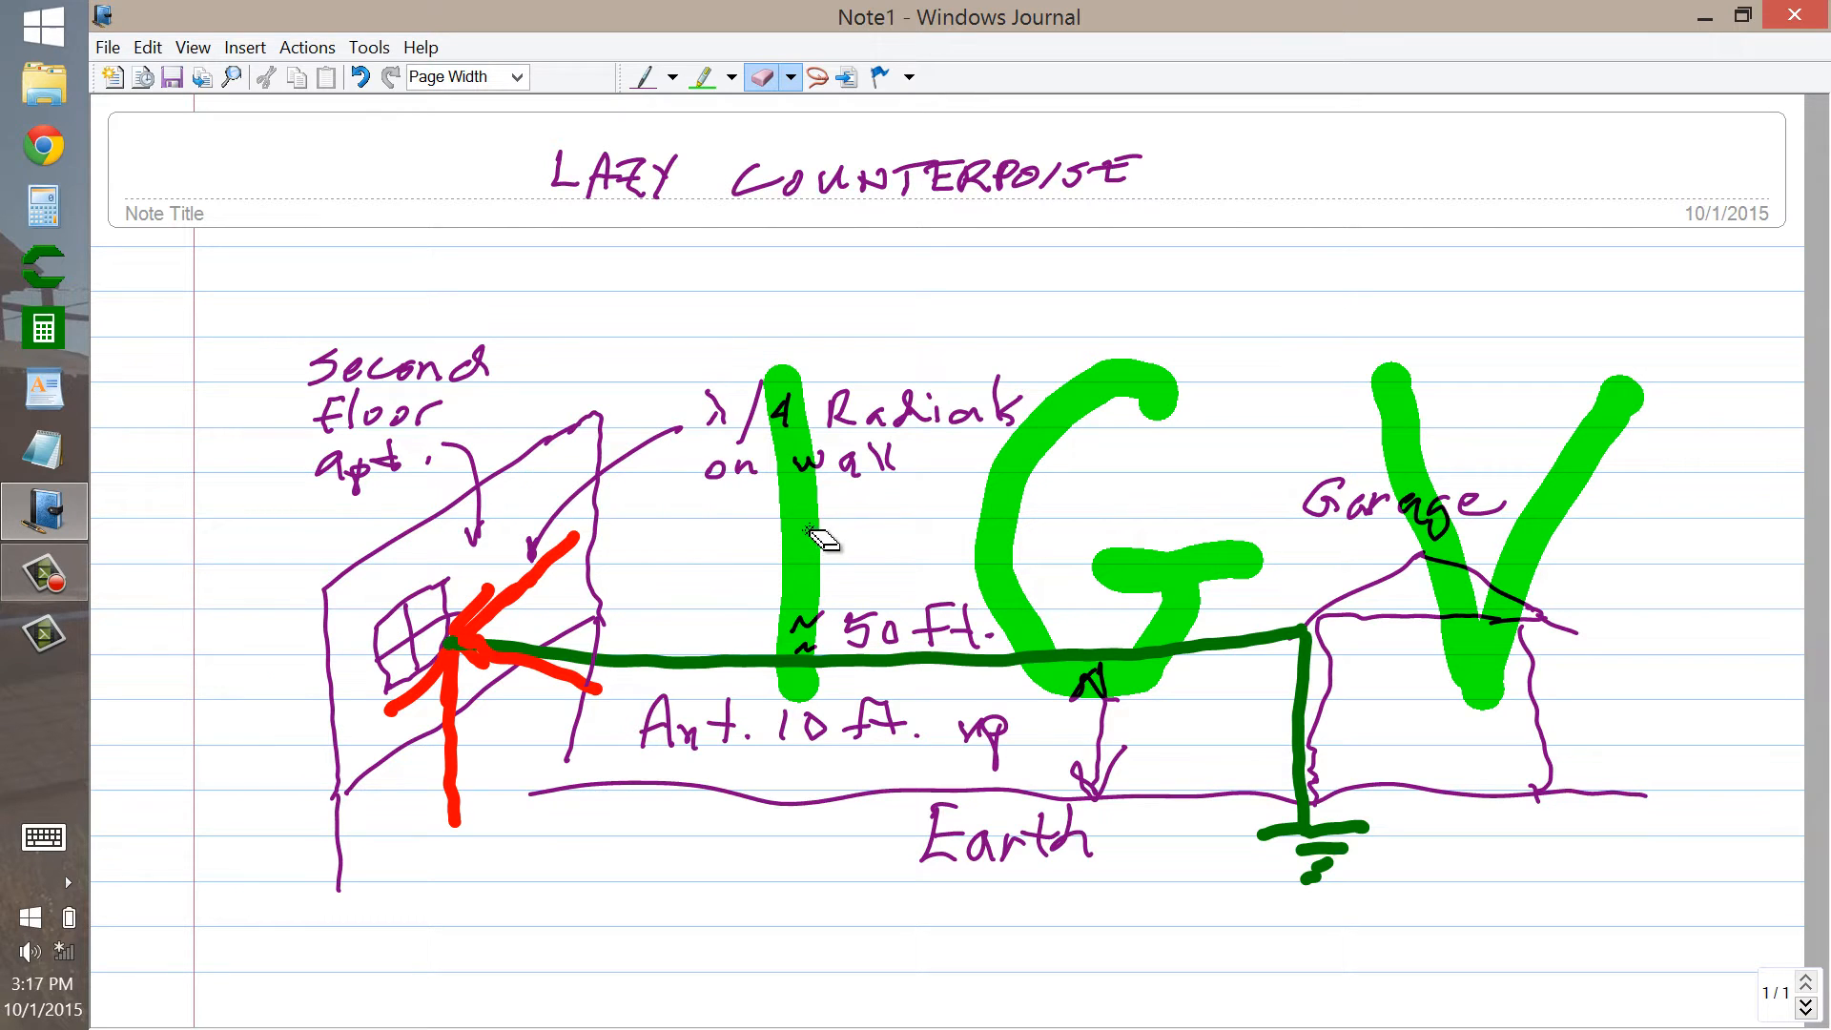
Erase the large green W1GV call-sign letters scrawled across the antenna sketch
{"action": "left_click_drag", "start_coordinate": [818, 538], "coordinate": [1425, 485]}
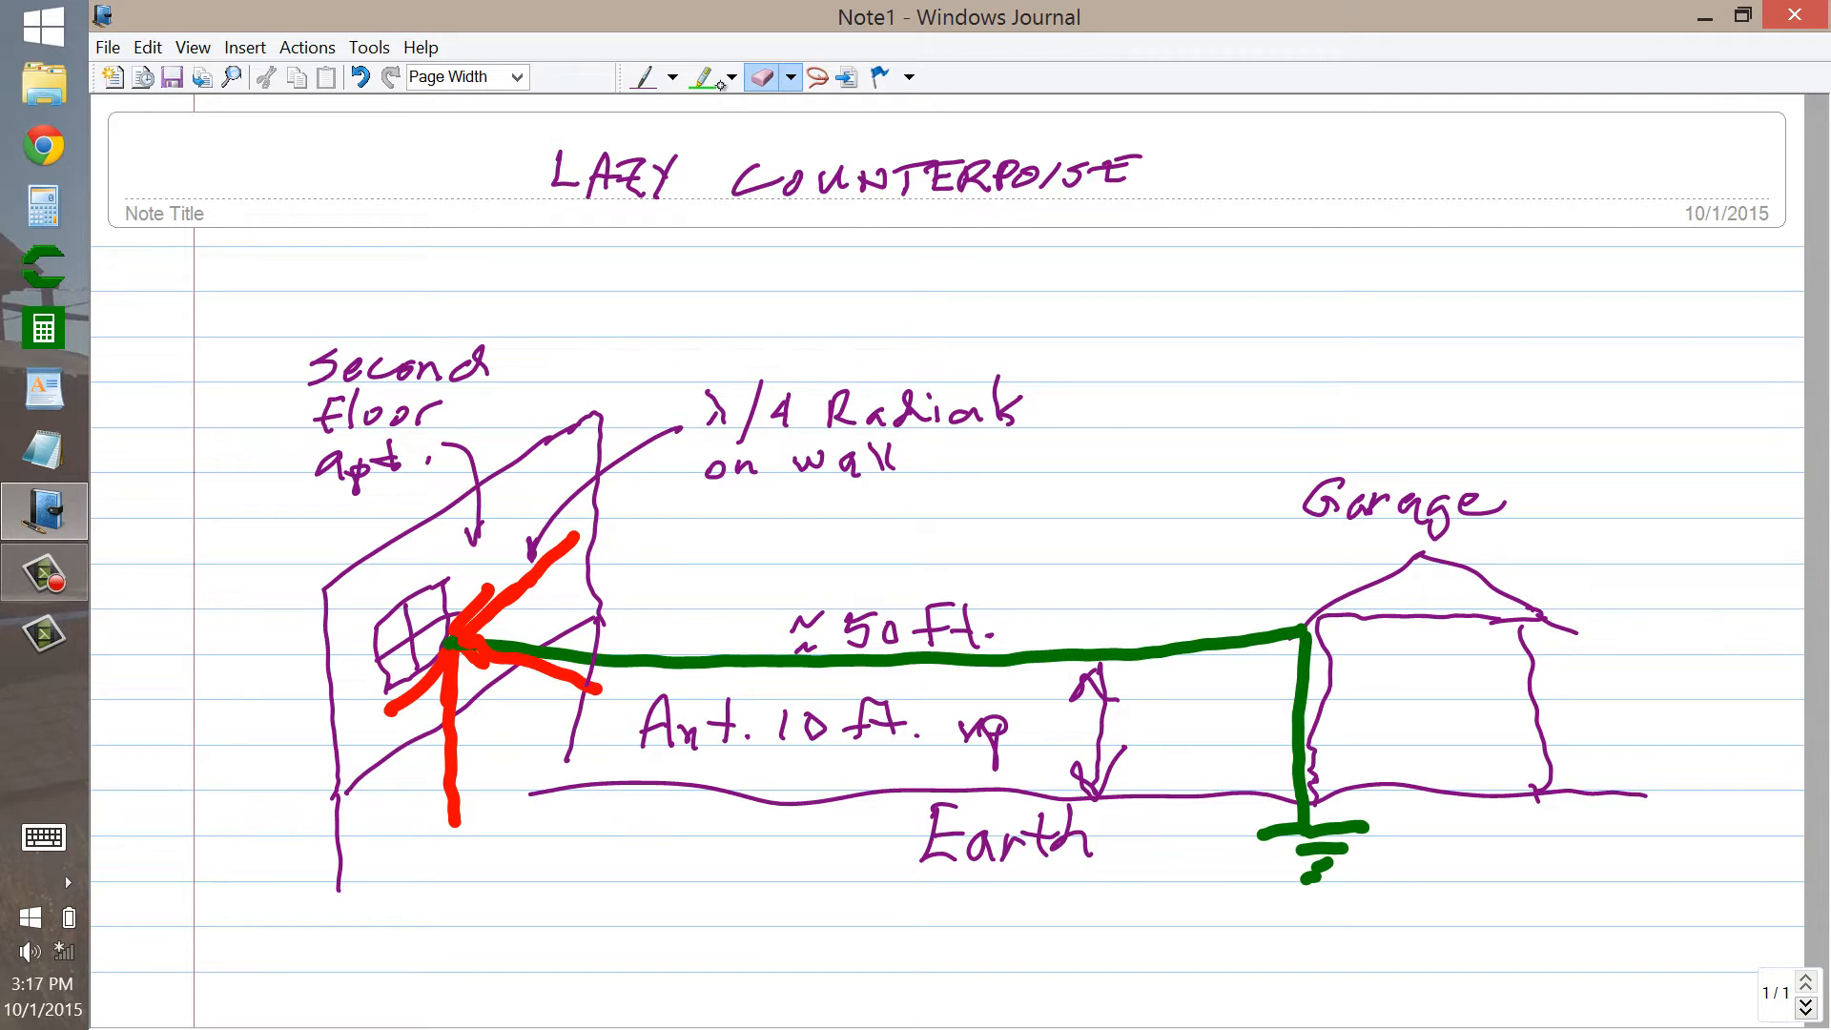
Switch to the purple pen to start the radio model label above the garage
{"action": "left_click", "coordinate": [643, 76]}
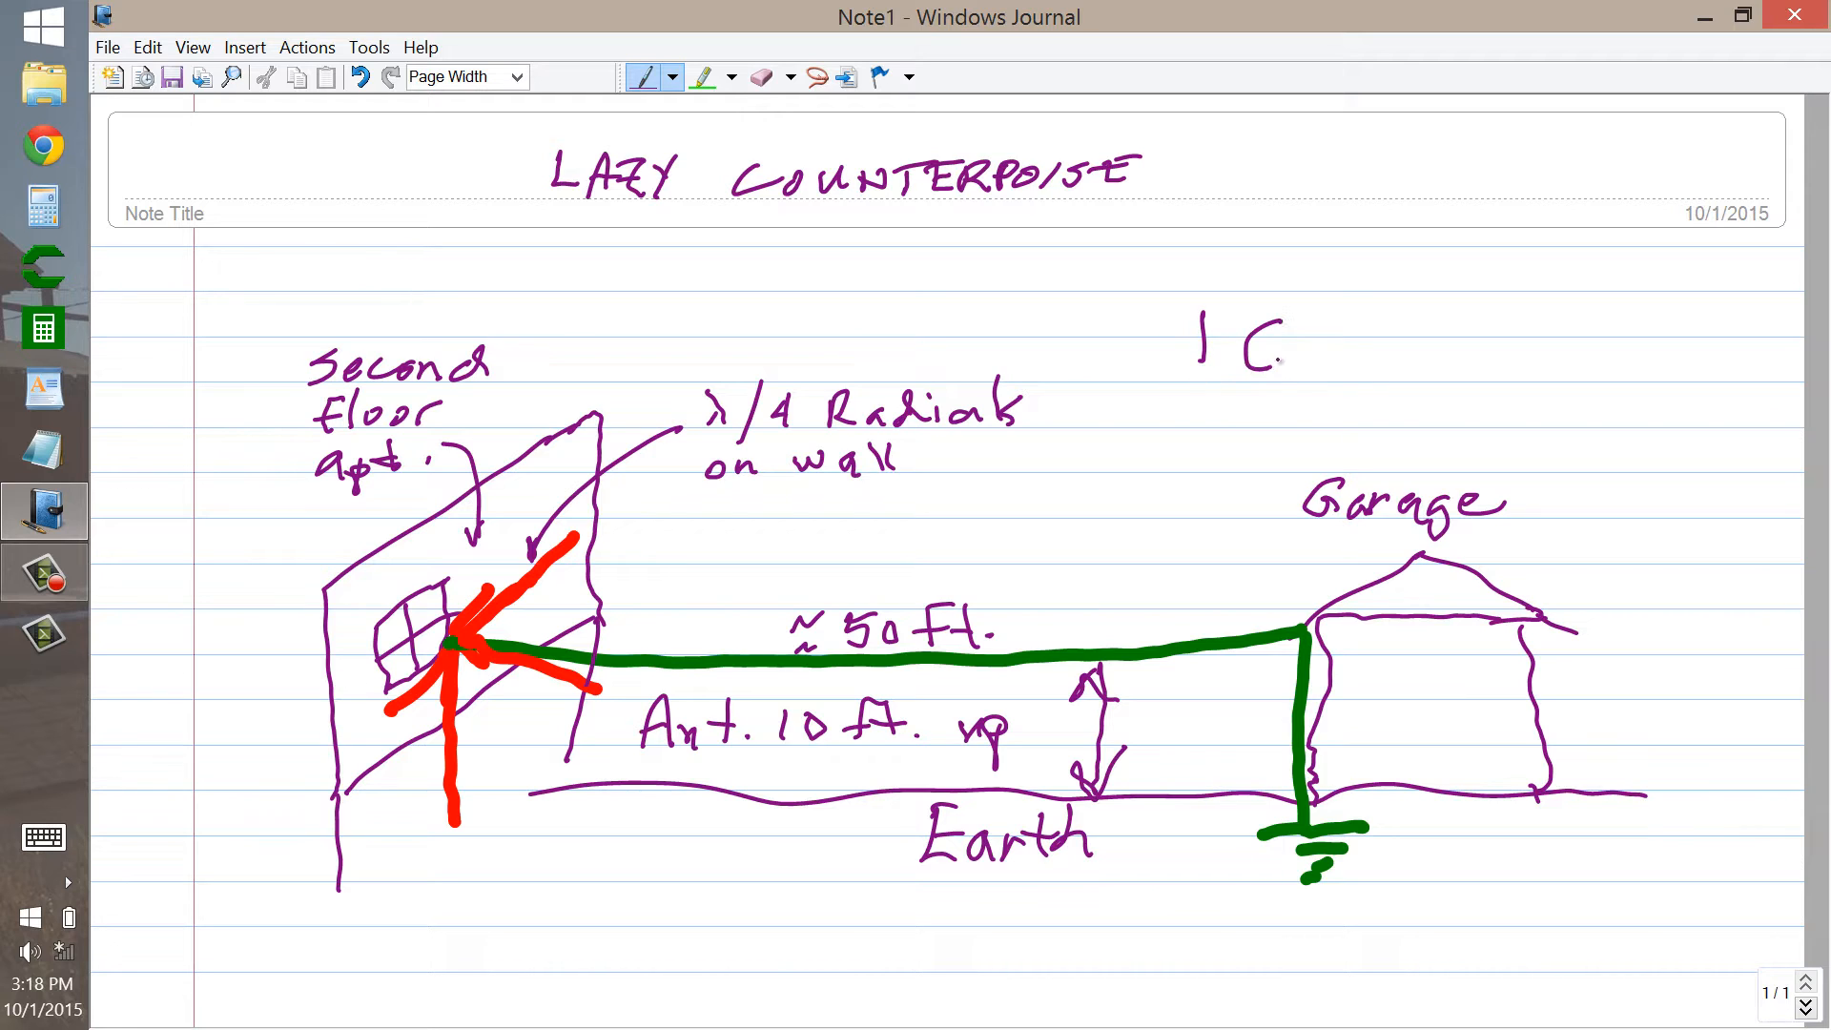
Handwrite 'IC-726 Pro' with 'AH-4' beneath it in purple at the upper right
{"action": "left_click_drag", "start_coordinate": [1297, 345], "coordinate": [1413, 345]}
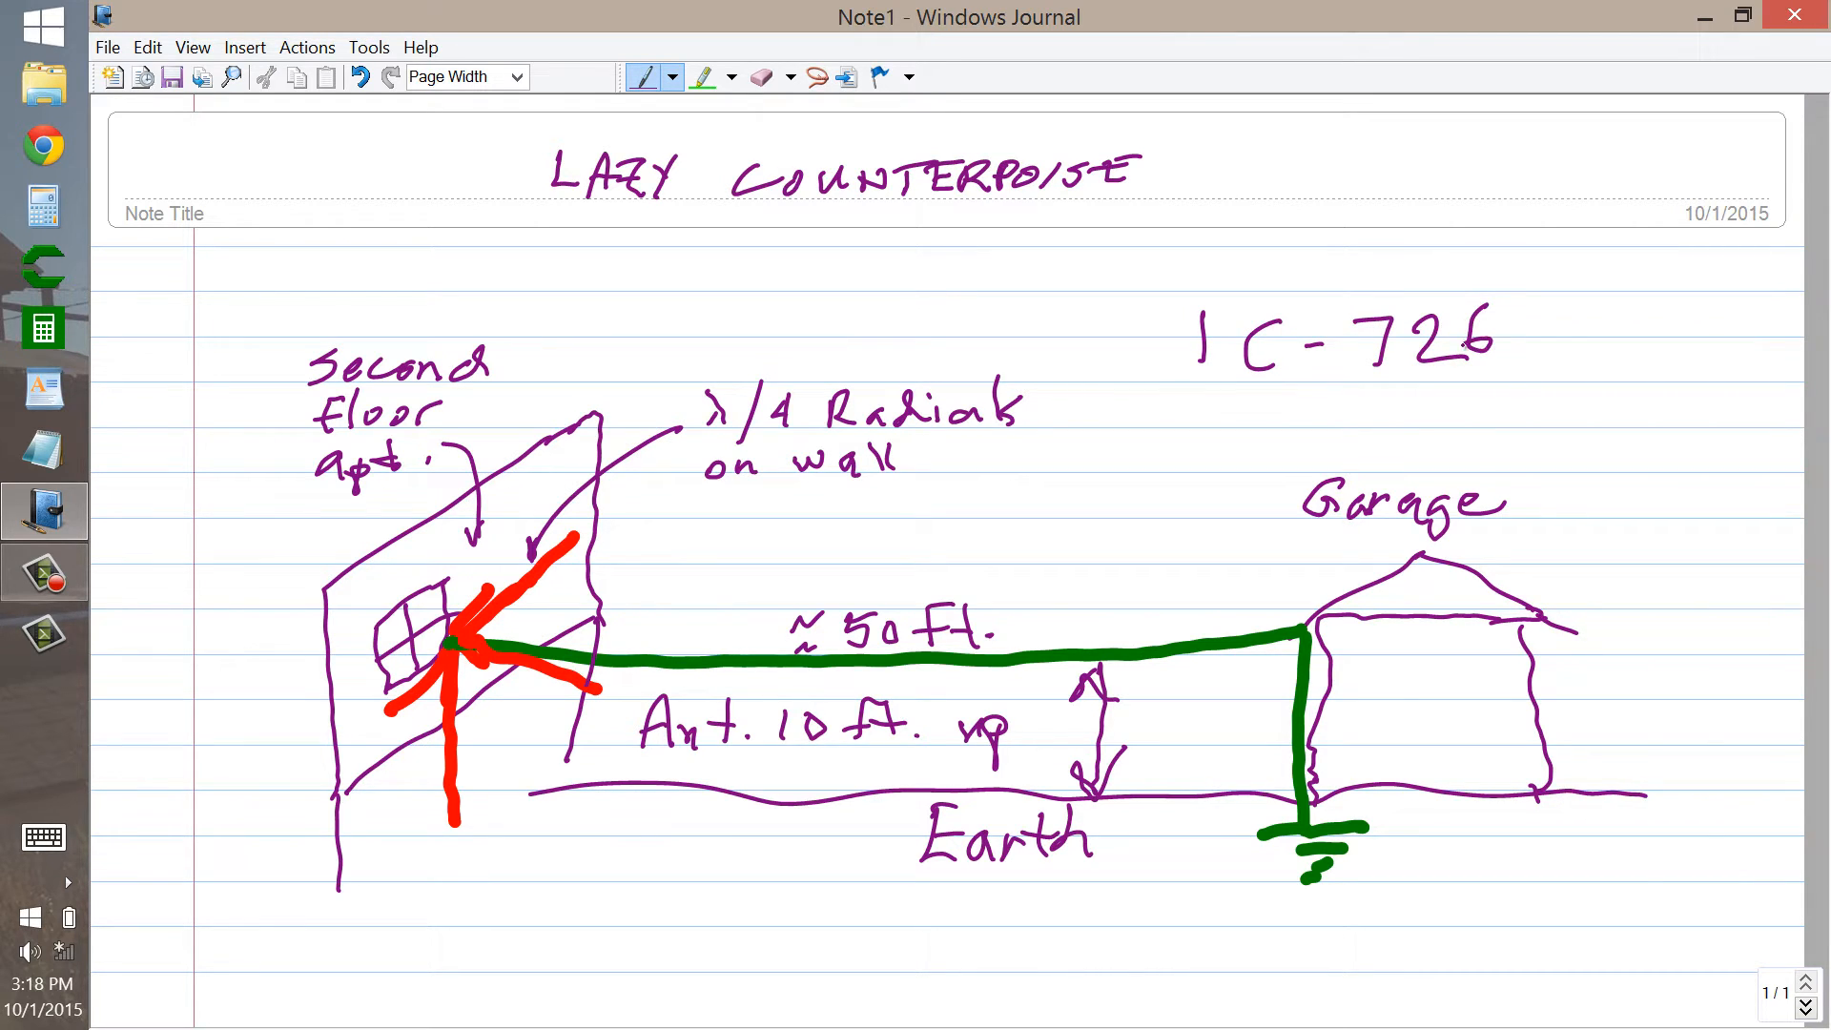
{"action": "left_click_drag", "start_coordinate": [1530, 351], "coordinate": [1589, 327]}
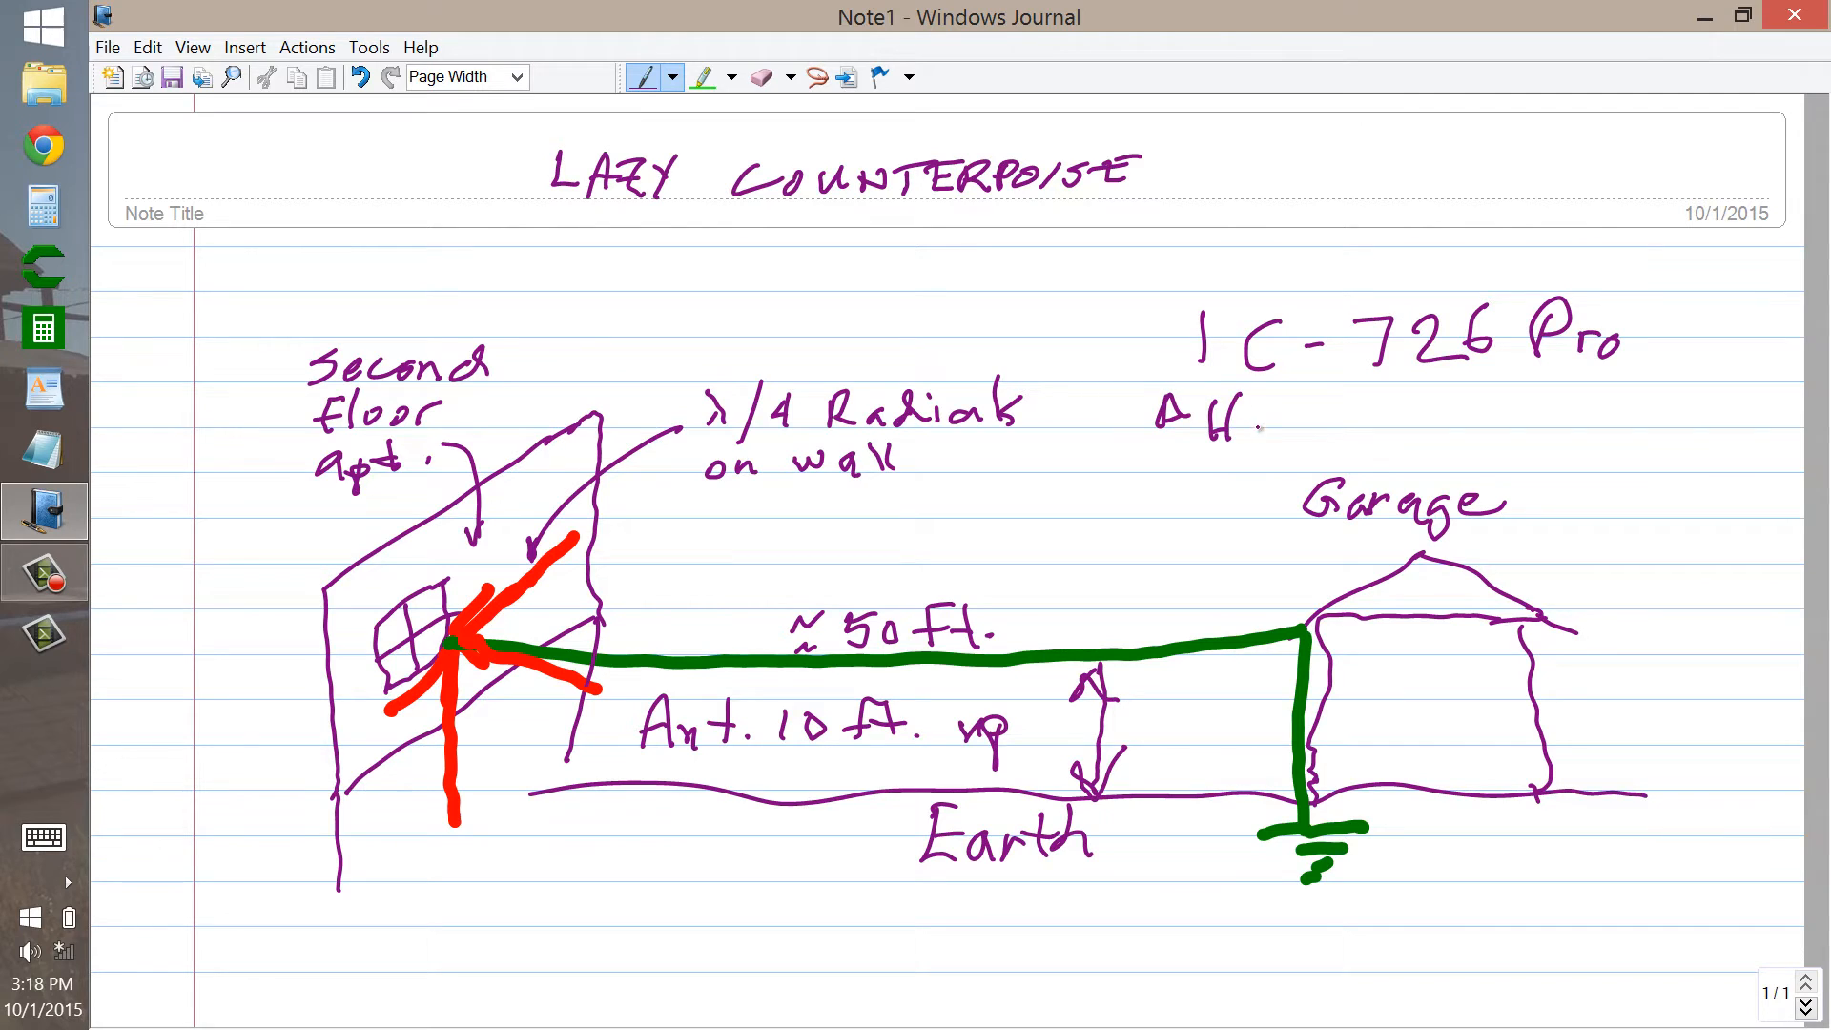
{"action": "type", "text": "-4"}
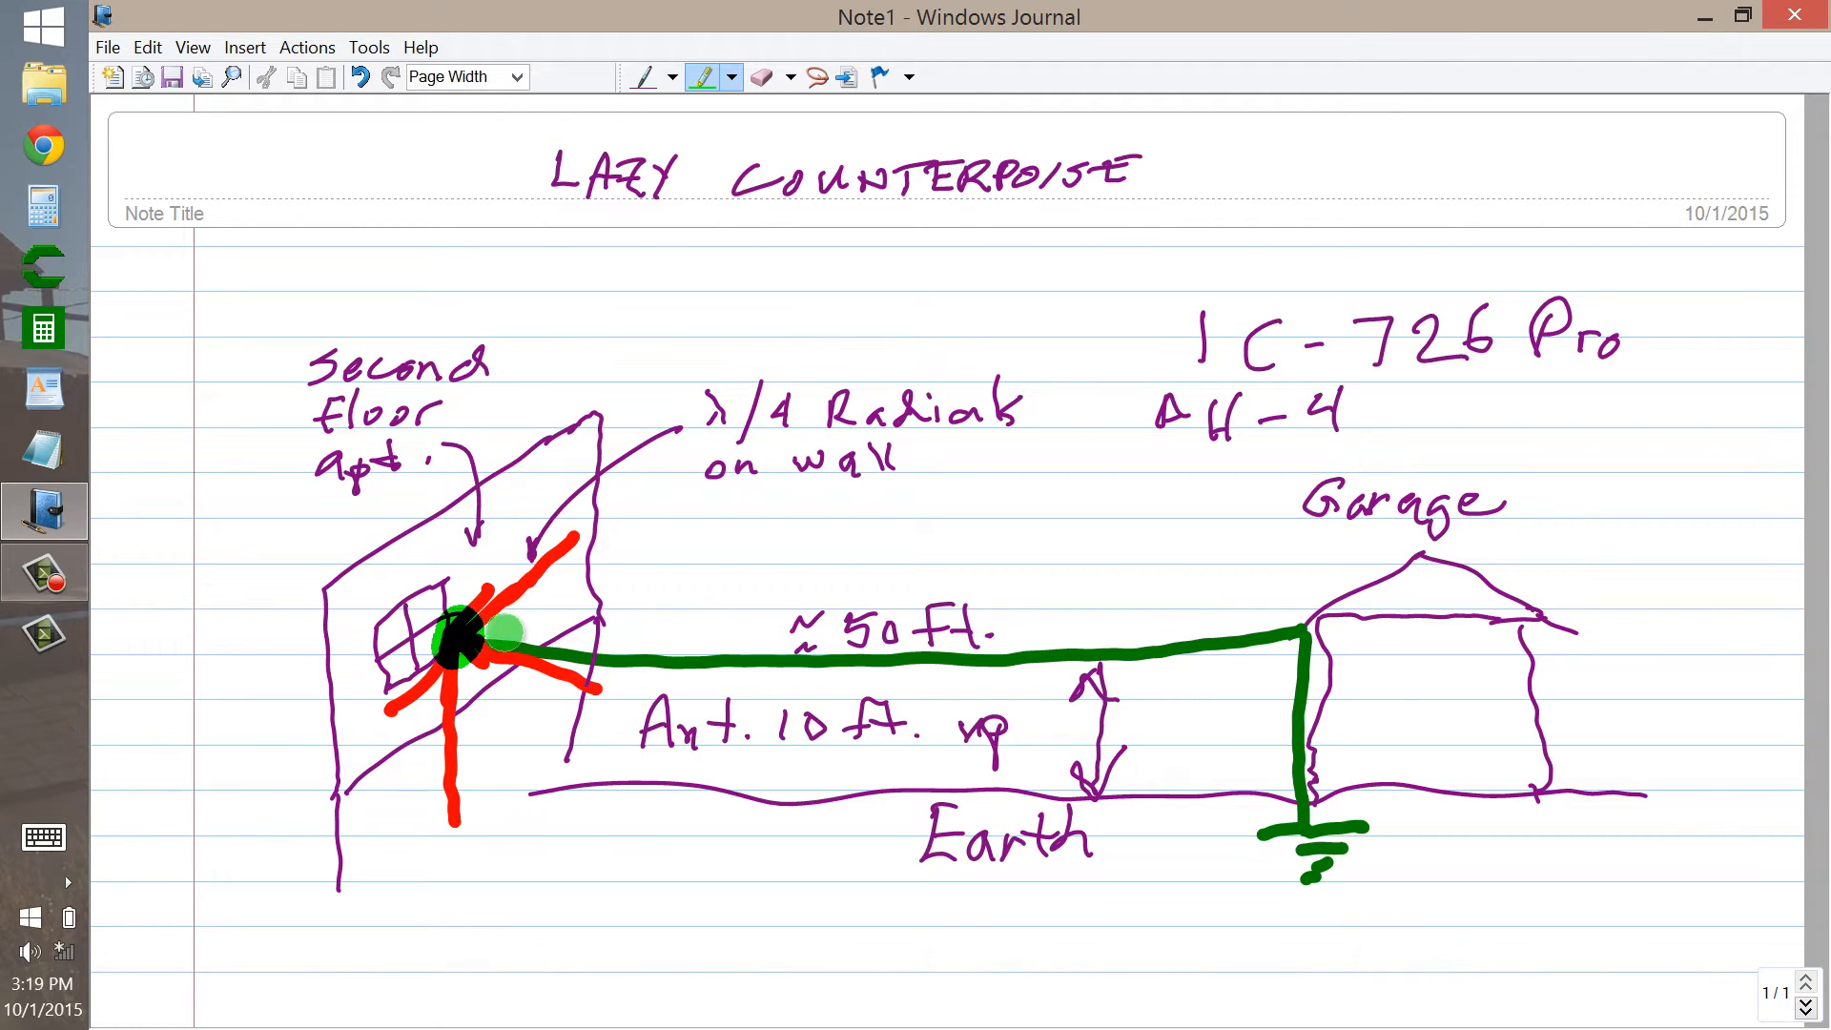
{"action": "mouse_move", "coordinate": [462, 774]}
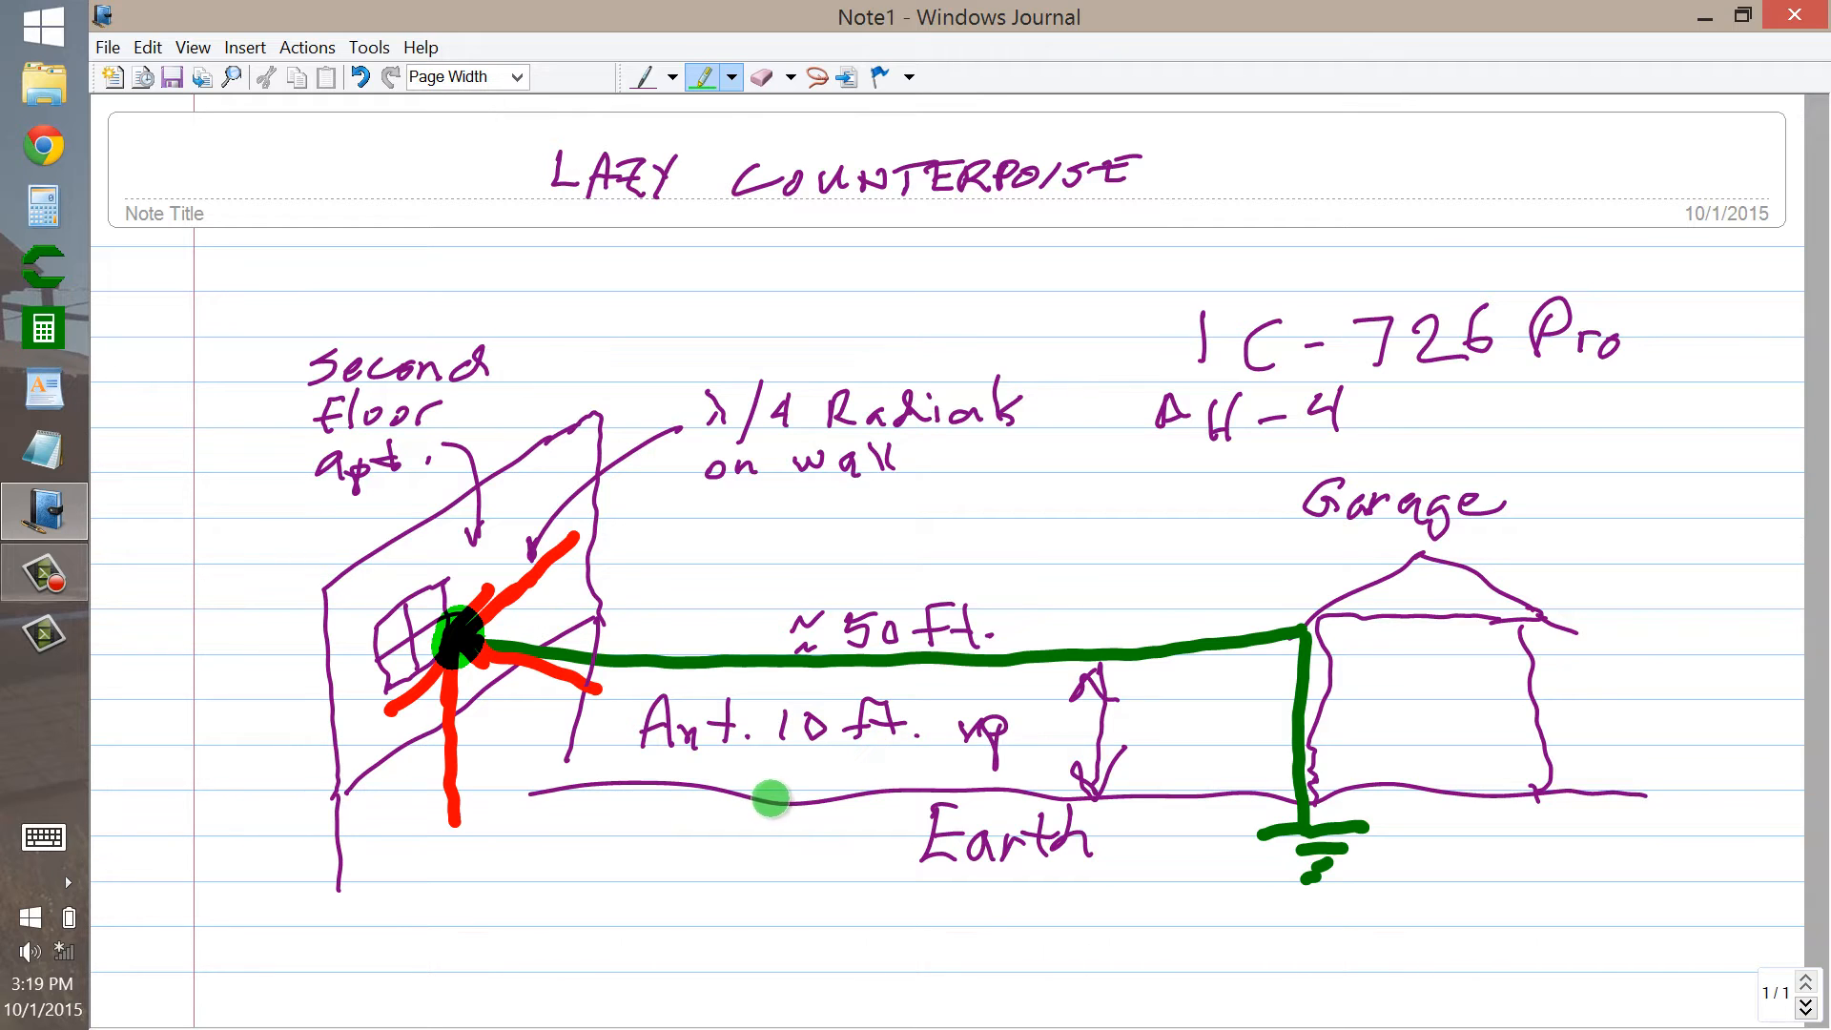
{"action": "mouse_move", "coordinate": [580, 782]}
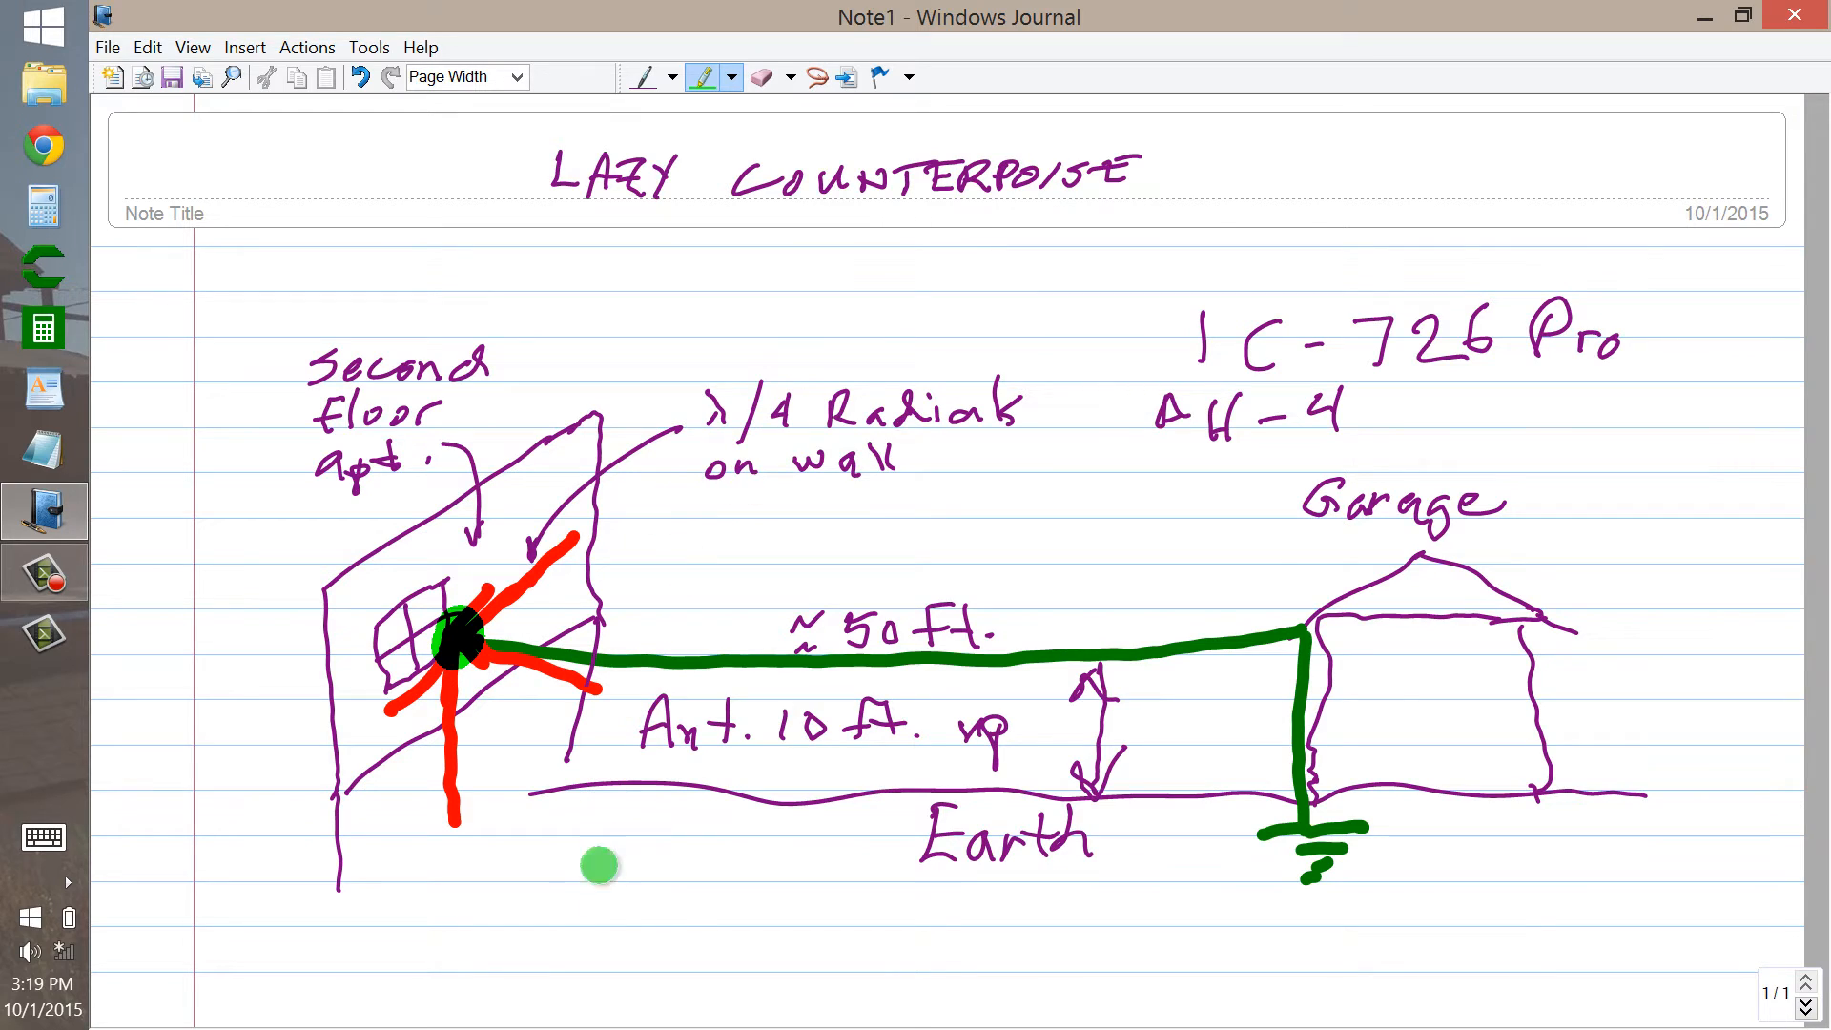
{"action": "mouse_move", "coordinate": [755, 898]}
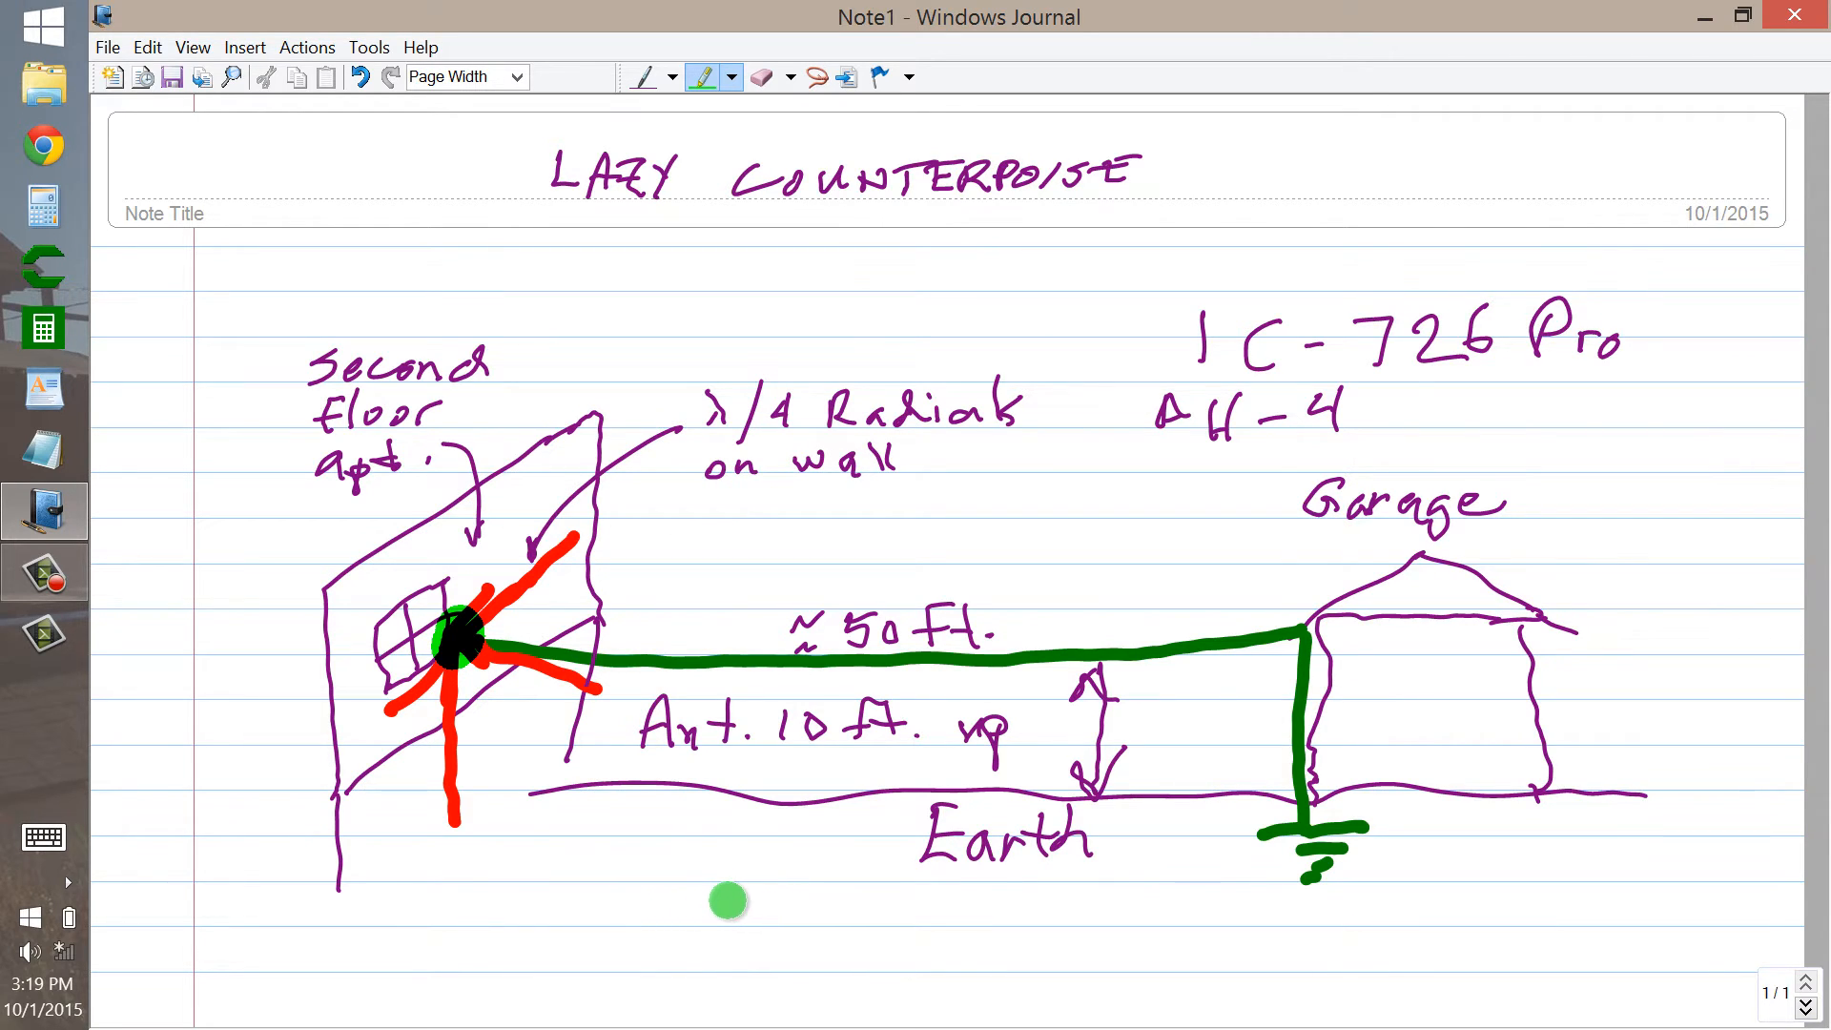
{"action": "mouse_move", "coordinate": [496, 655]}
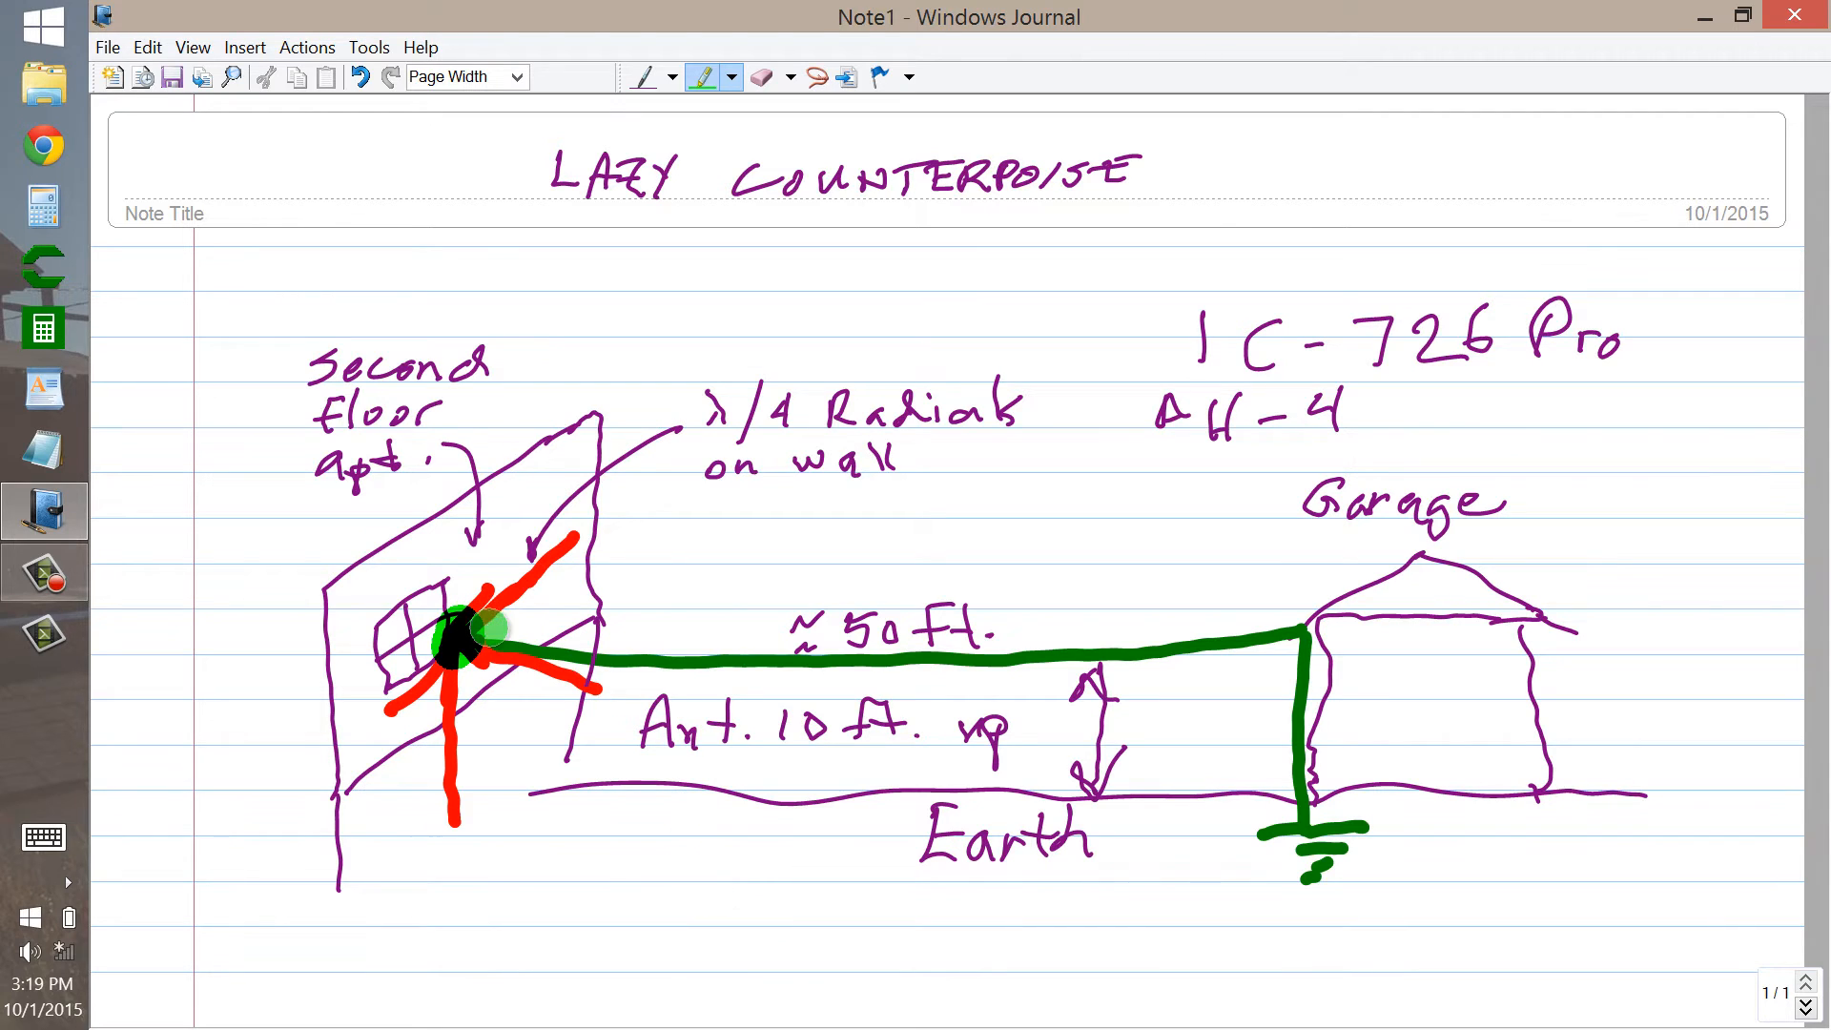
{"action": "mouse_move", "coordinate": [1297, 658]}
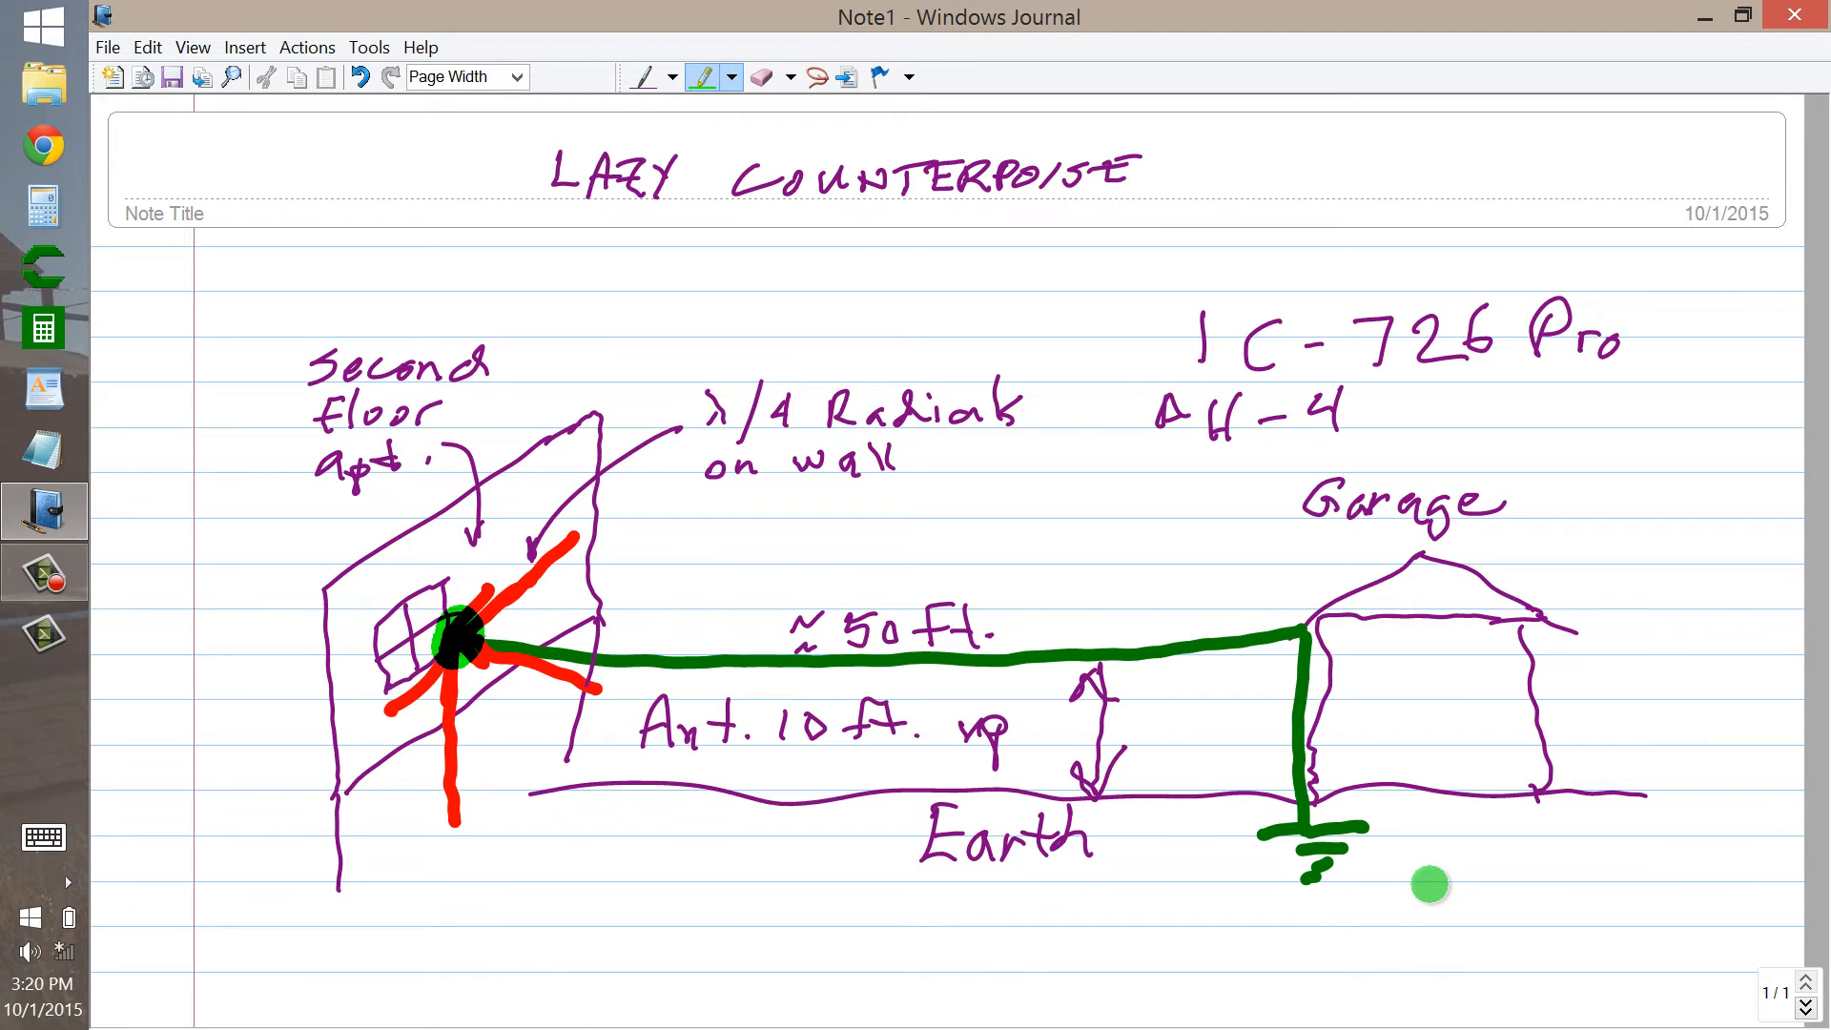
{"action": "mouse_move", "coordinate": [1639, 874]}
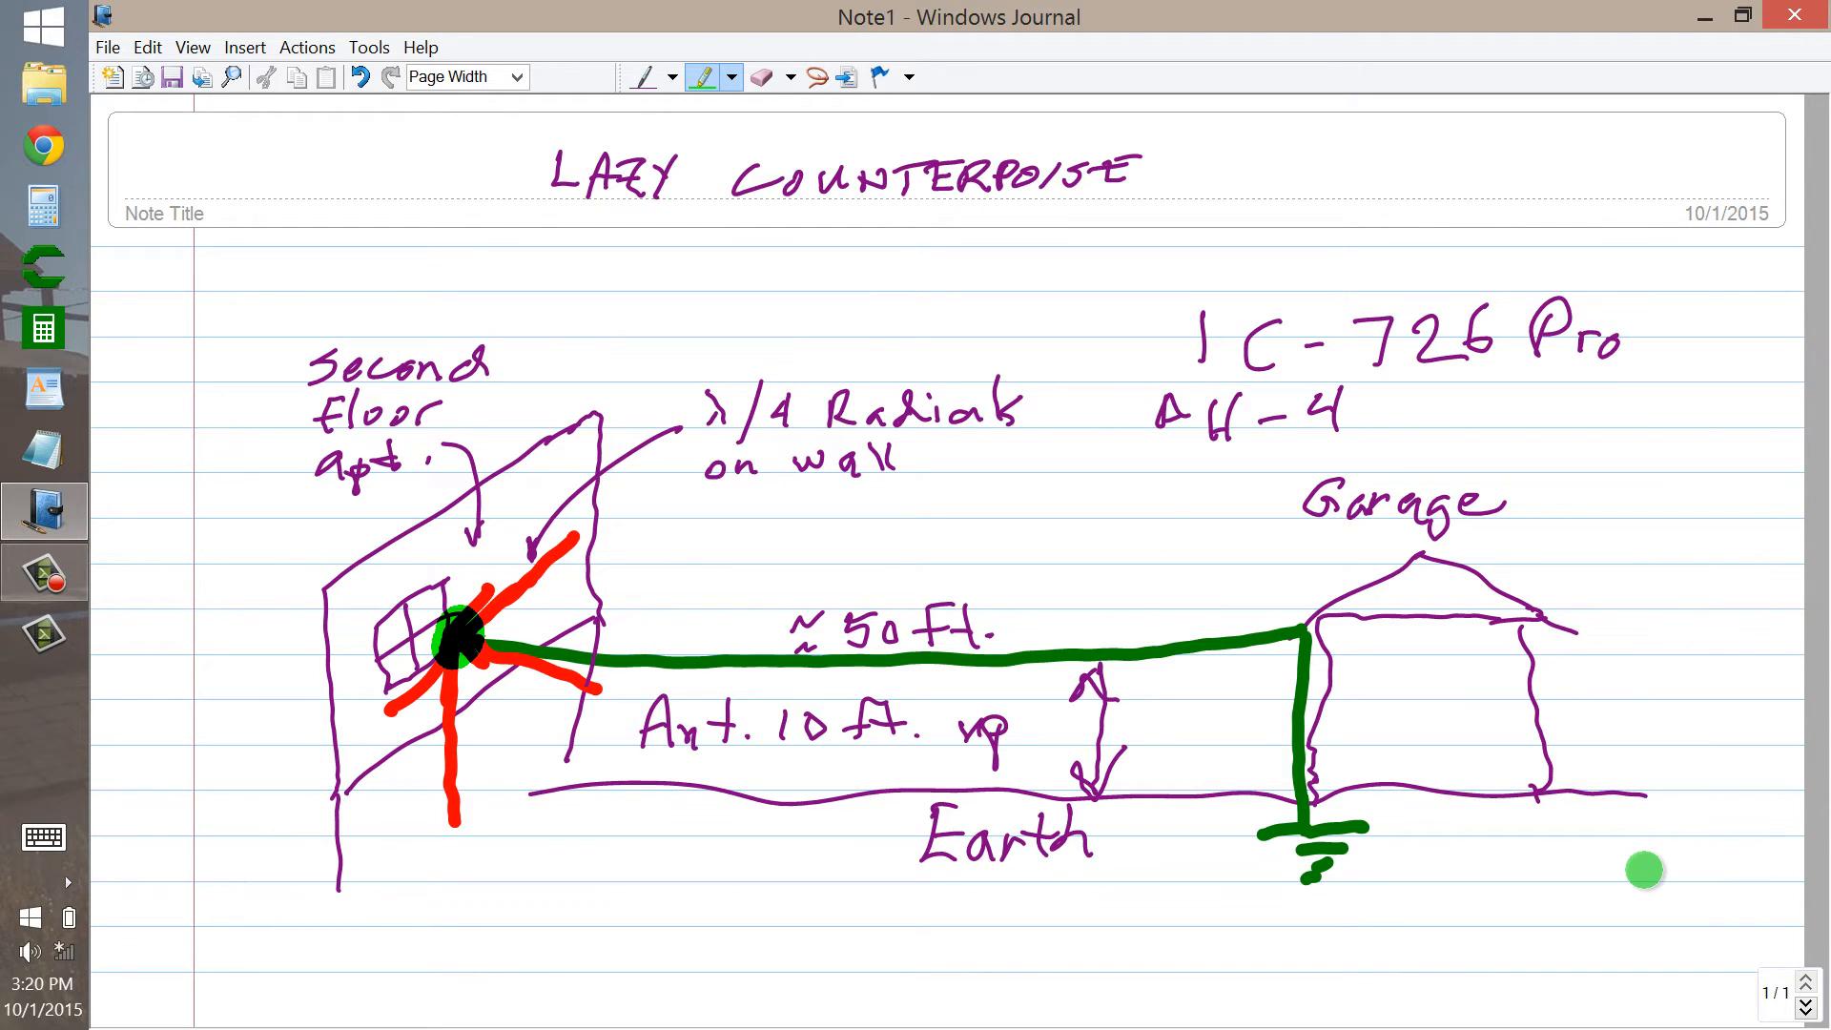
{"action": "mouse_move", "coordinate": [1236, 631]}
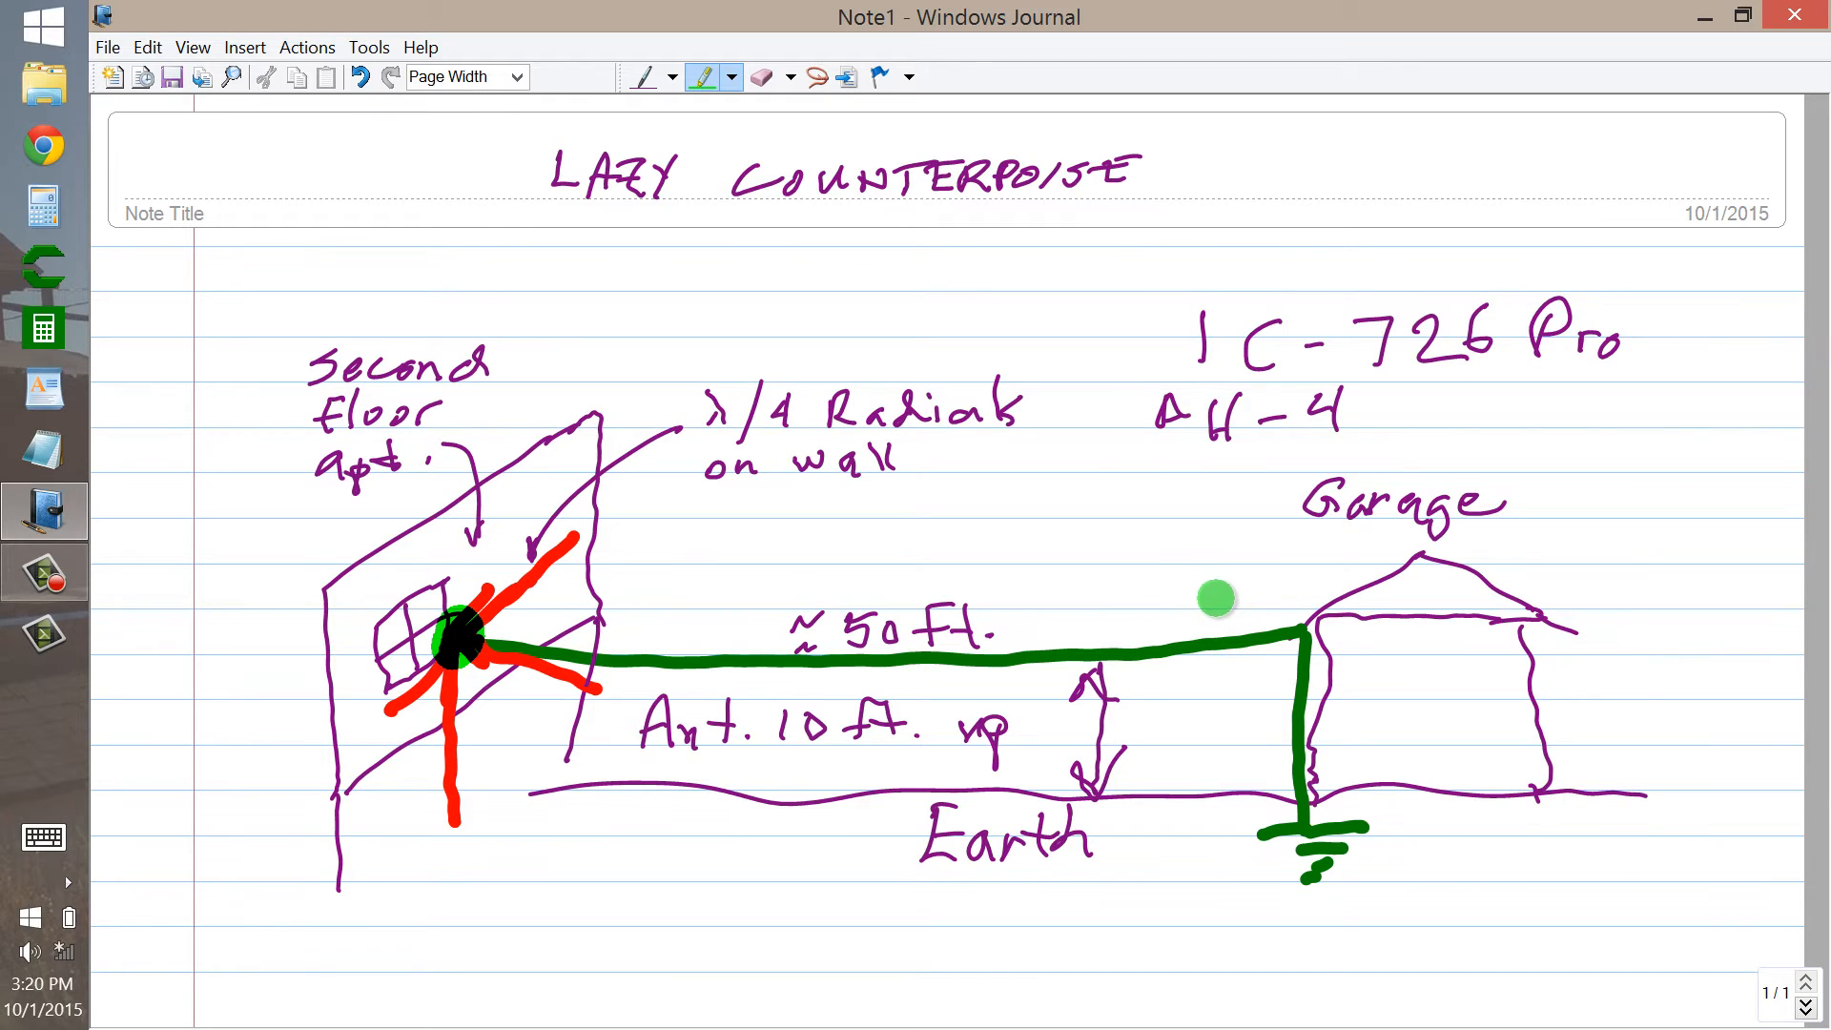
{"action": "mouse_move", "coordinate": [1225, 578]}
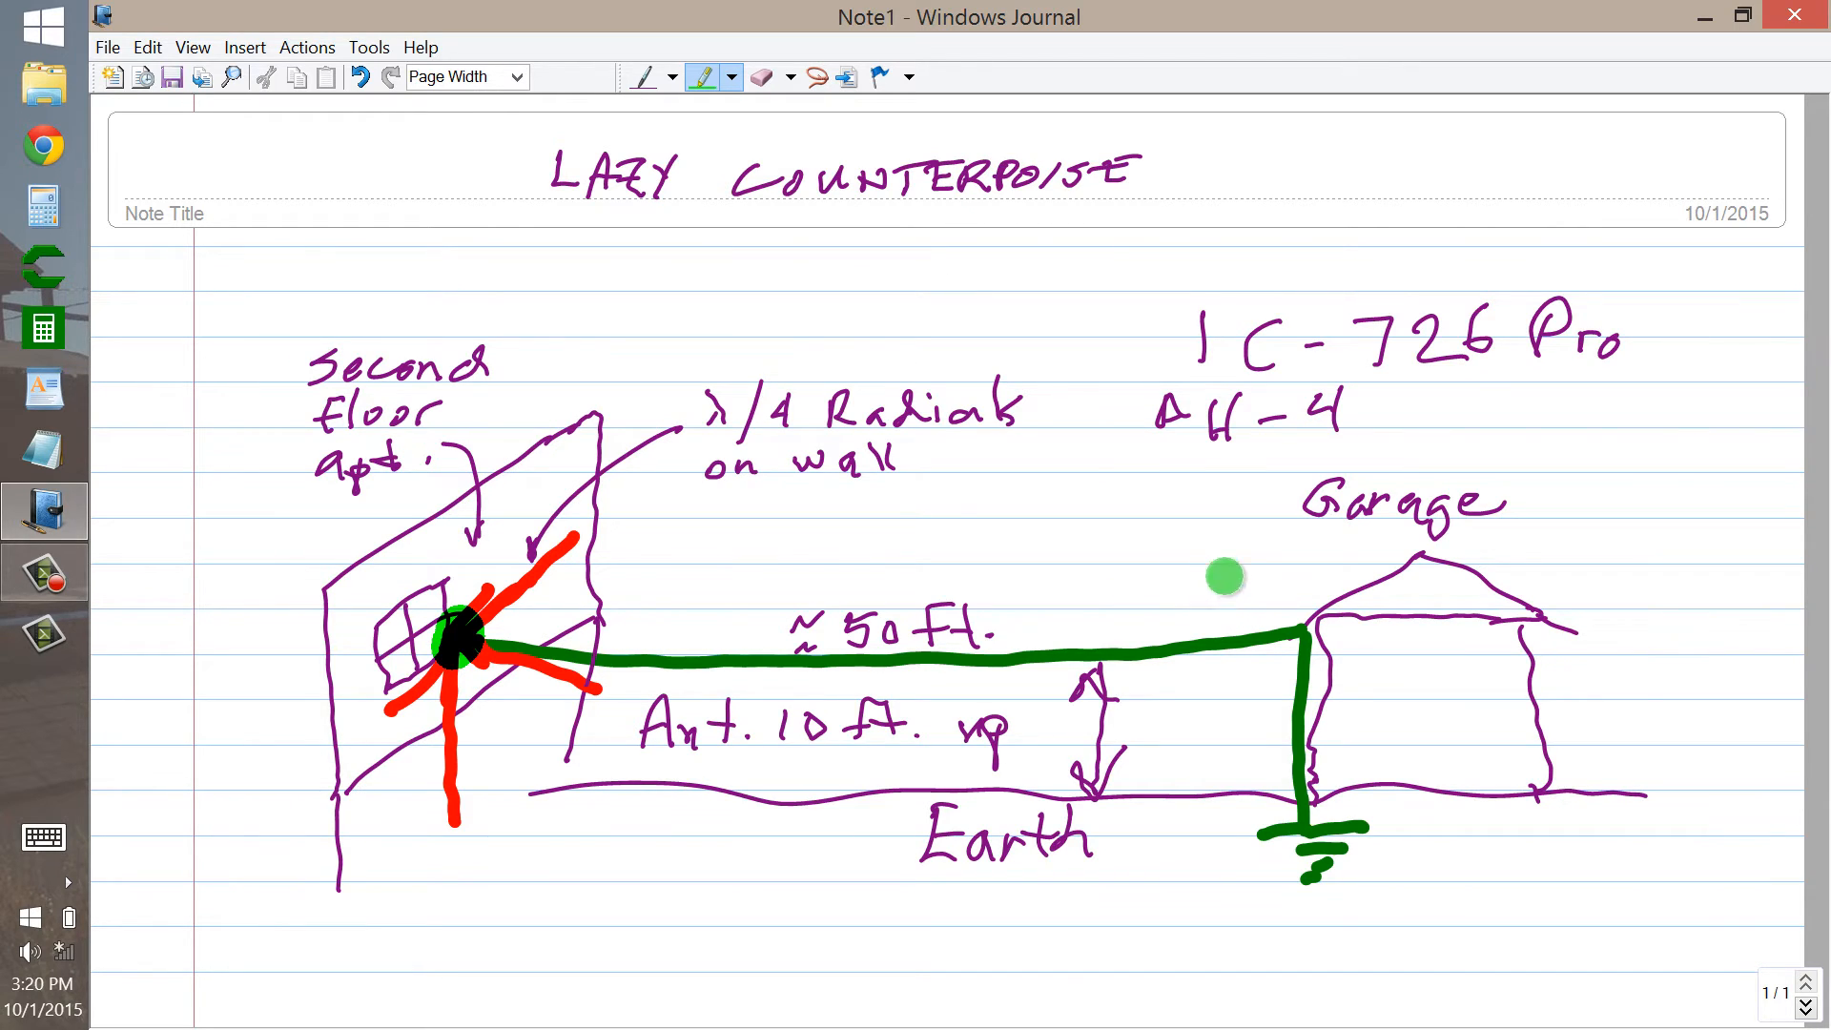
{"action": "mouse_move", "coordinate": [710, 195]}
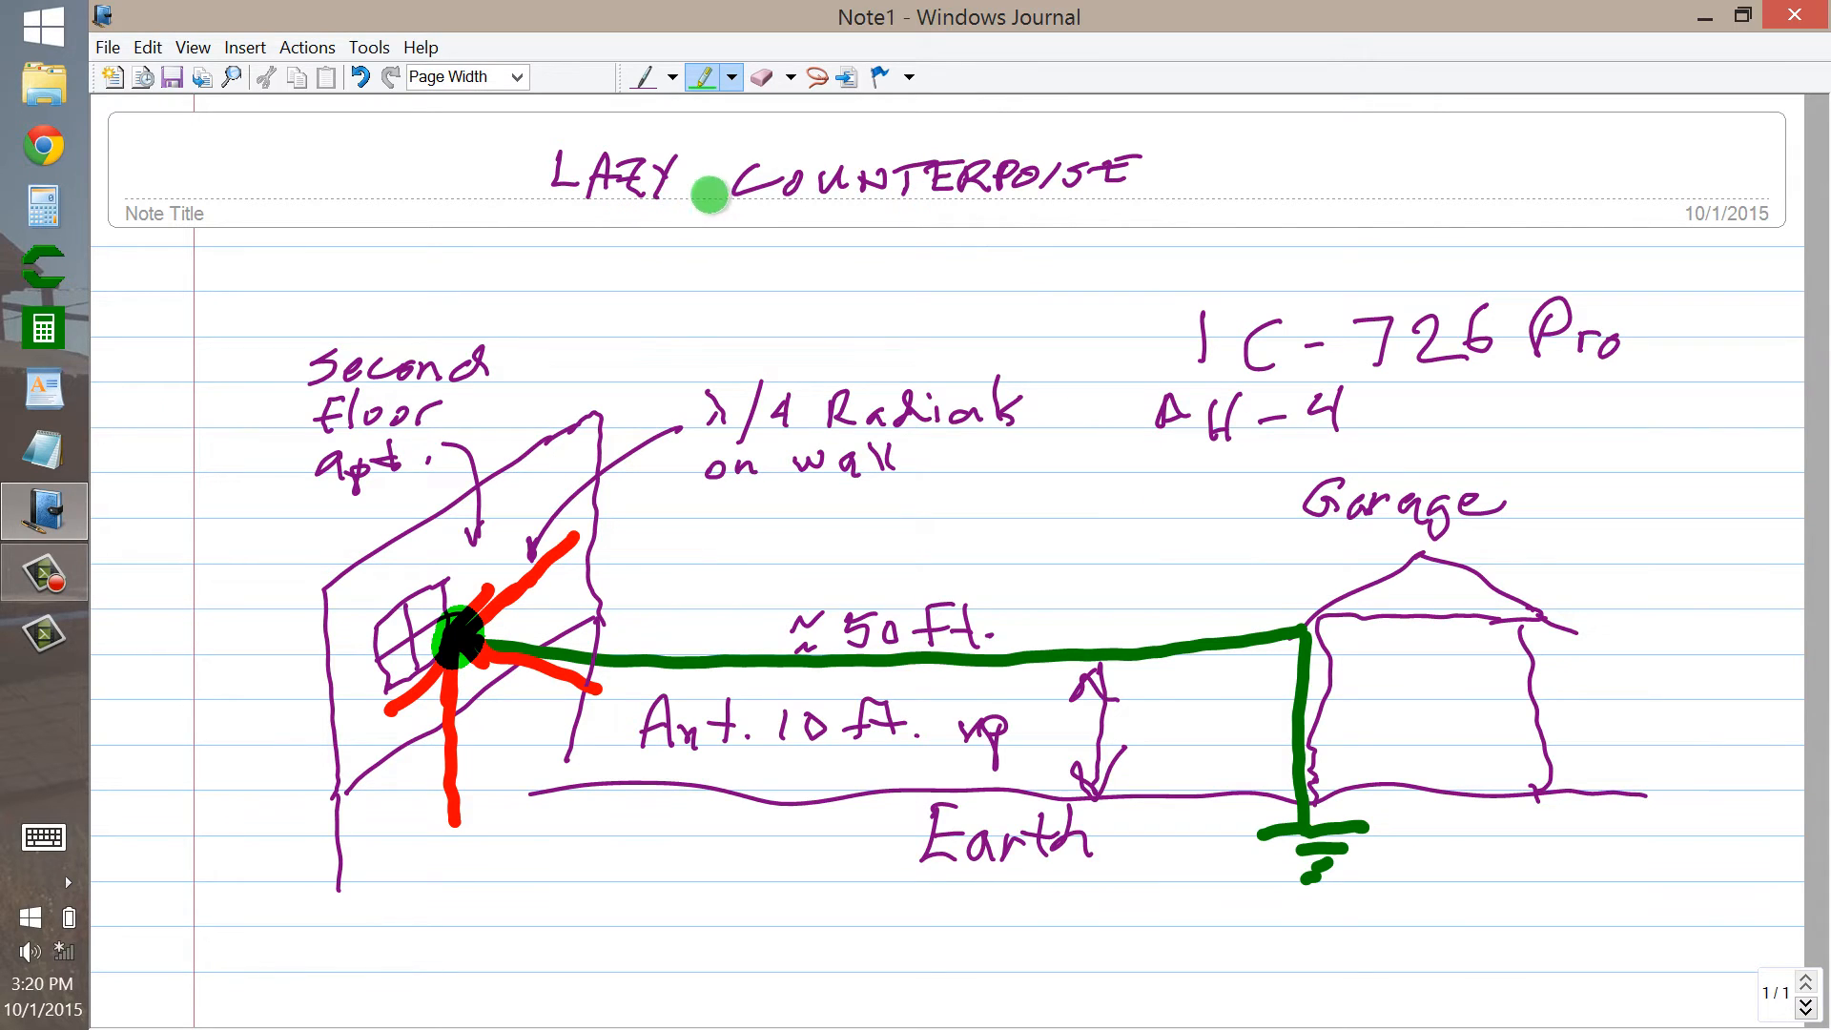
{"action": "mouse_move", "coordinate": [683, 711]}
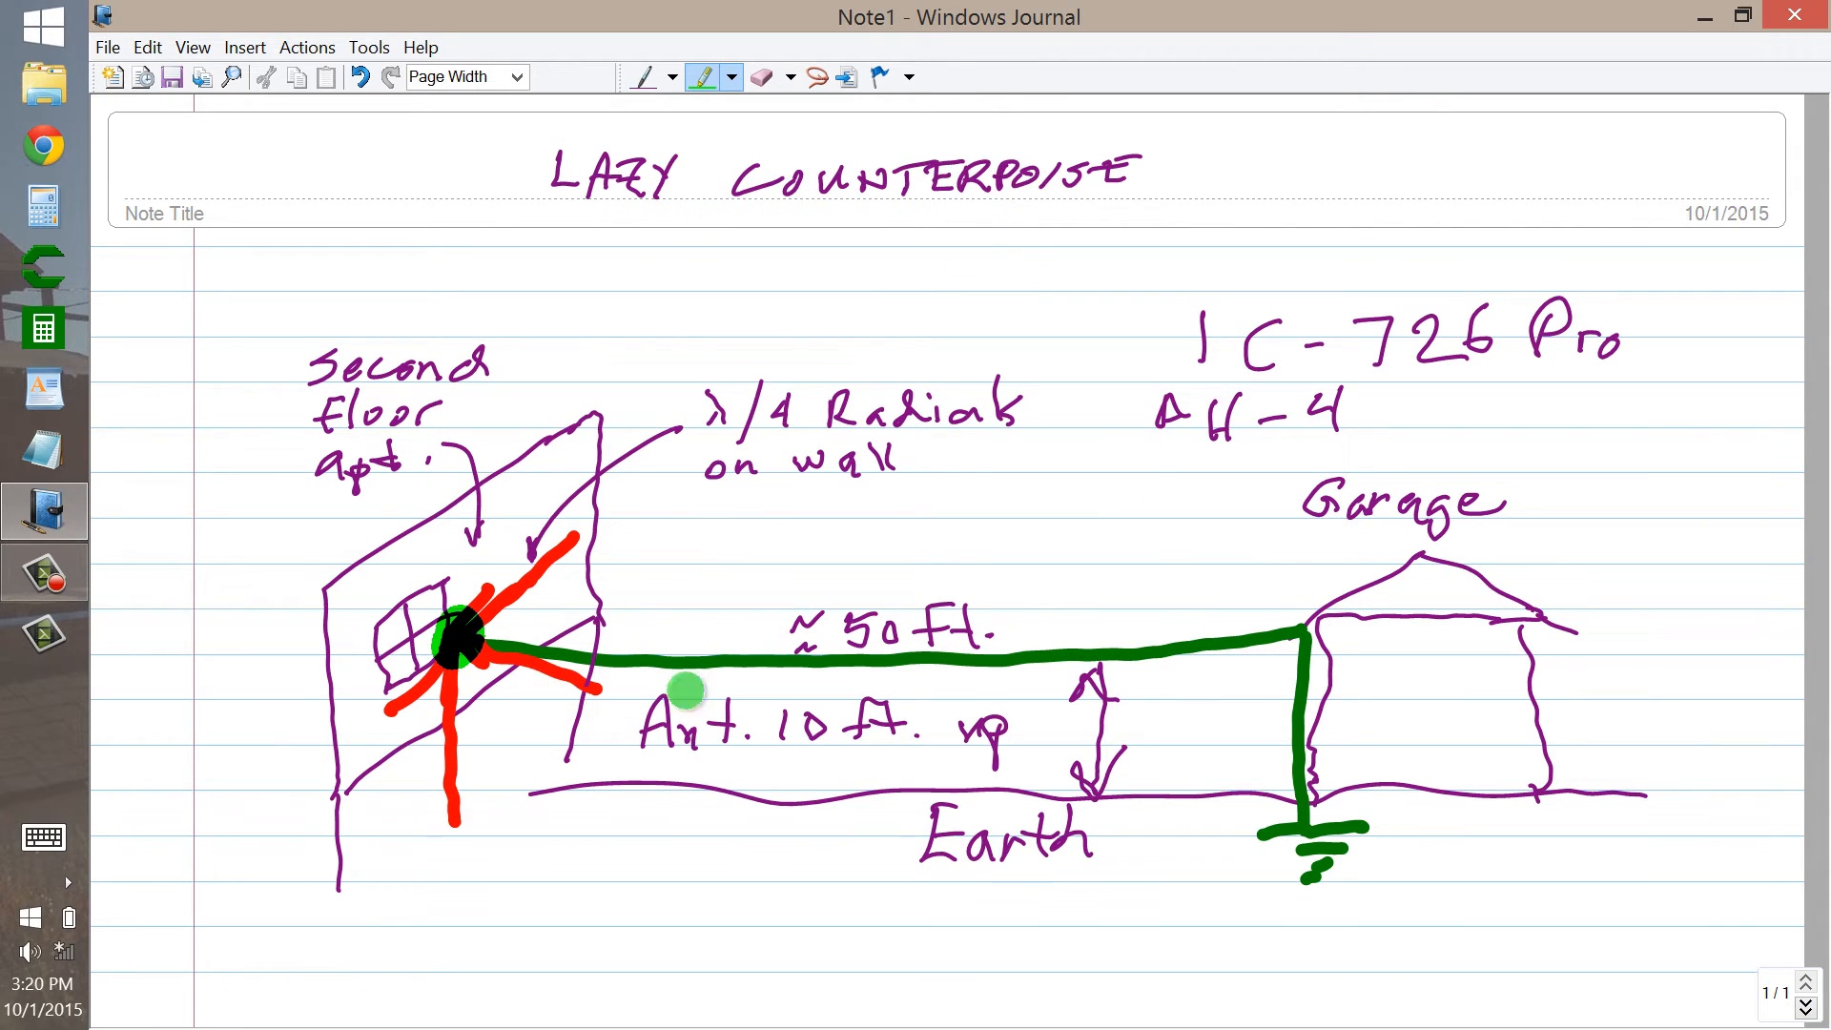
{"action": "mouse_move", "coordinate": [1289, 675]}
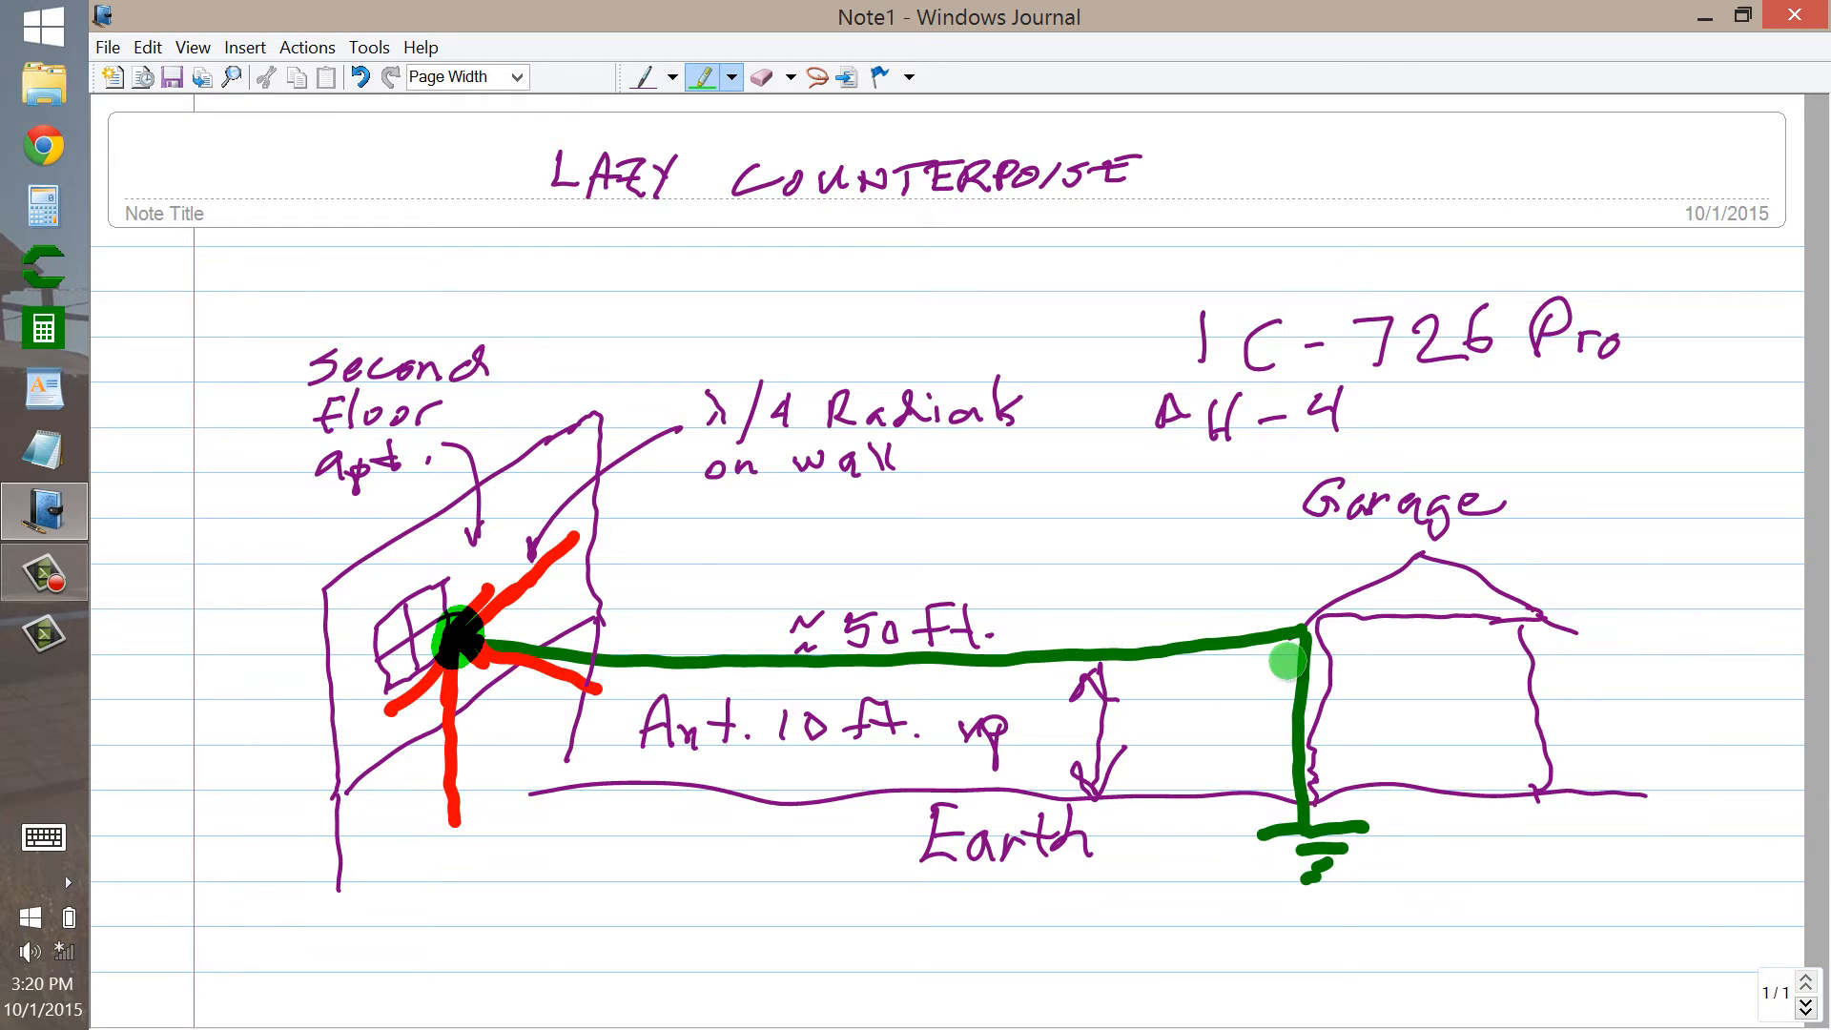
{"action": "mouse_move", "coordinate": [1130, 256]}
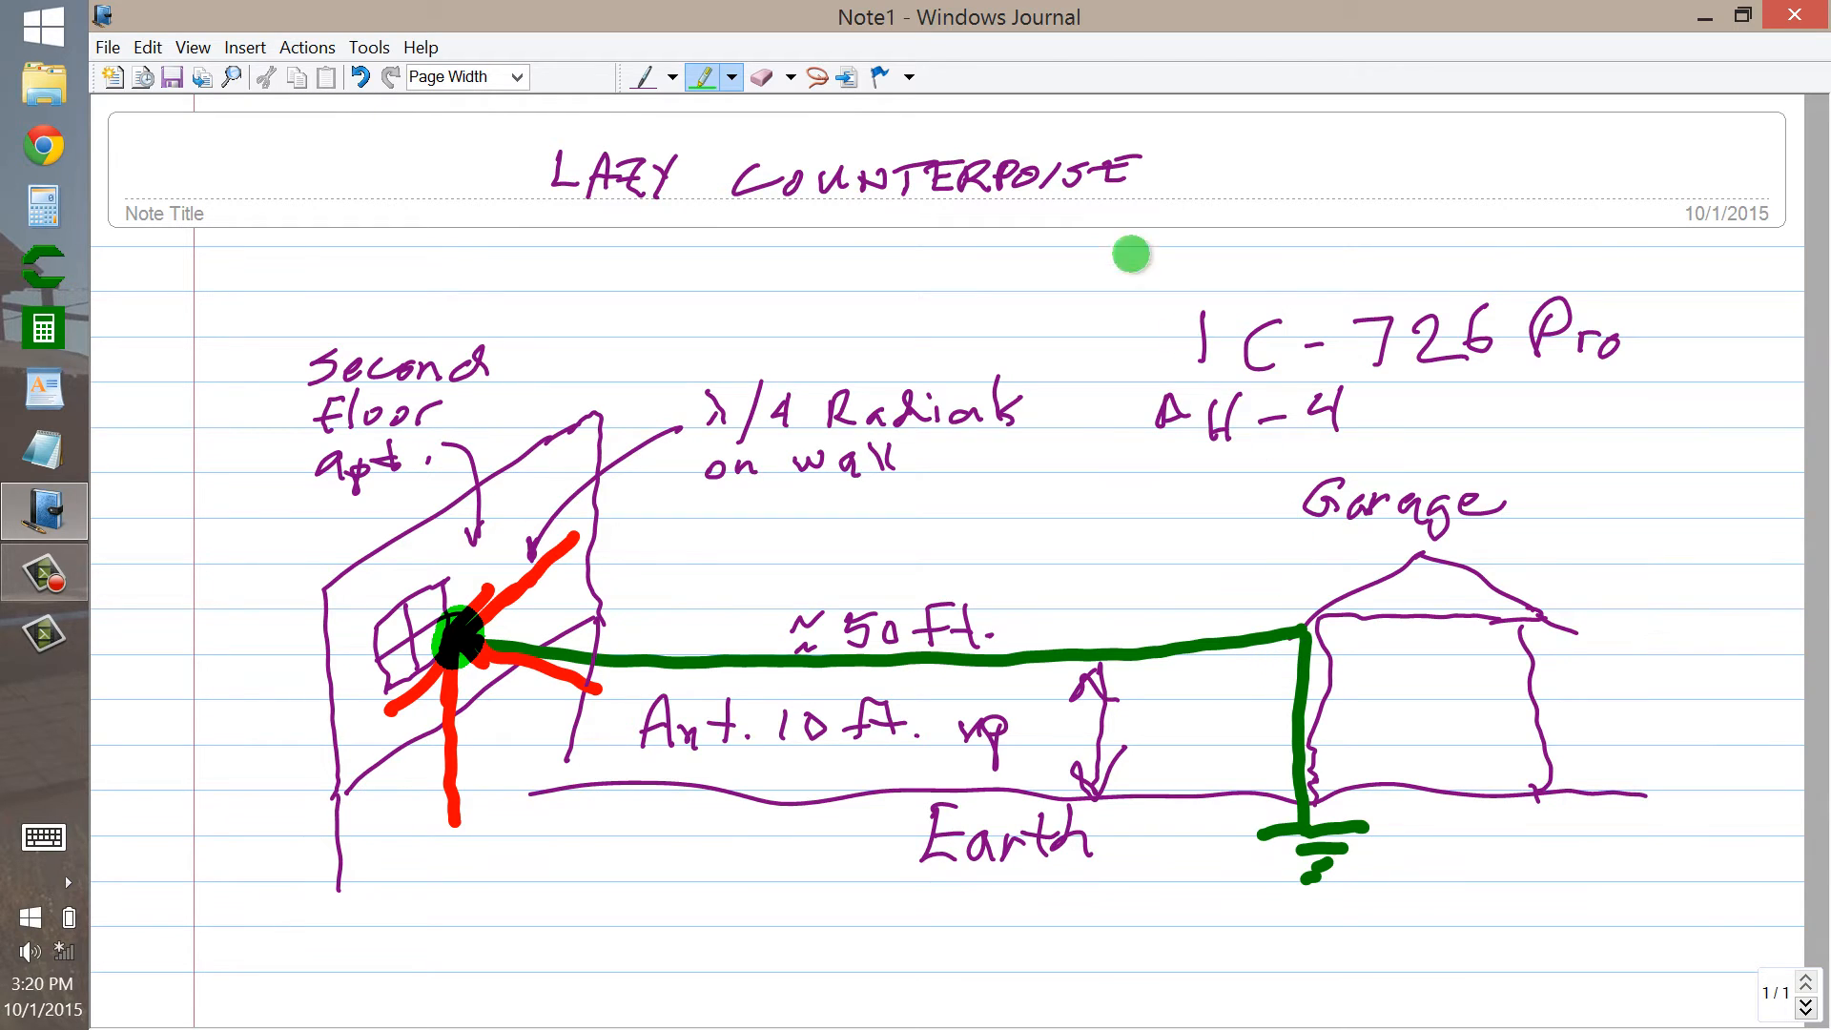
{"action": "mouse_move", "coordinate": [609, 177]}
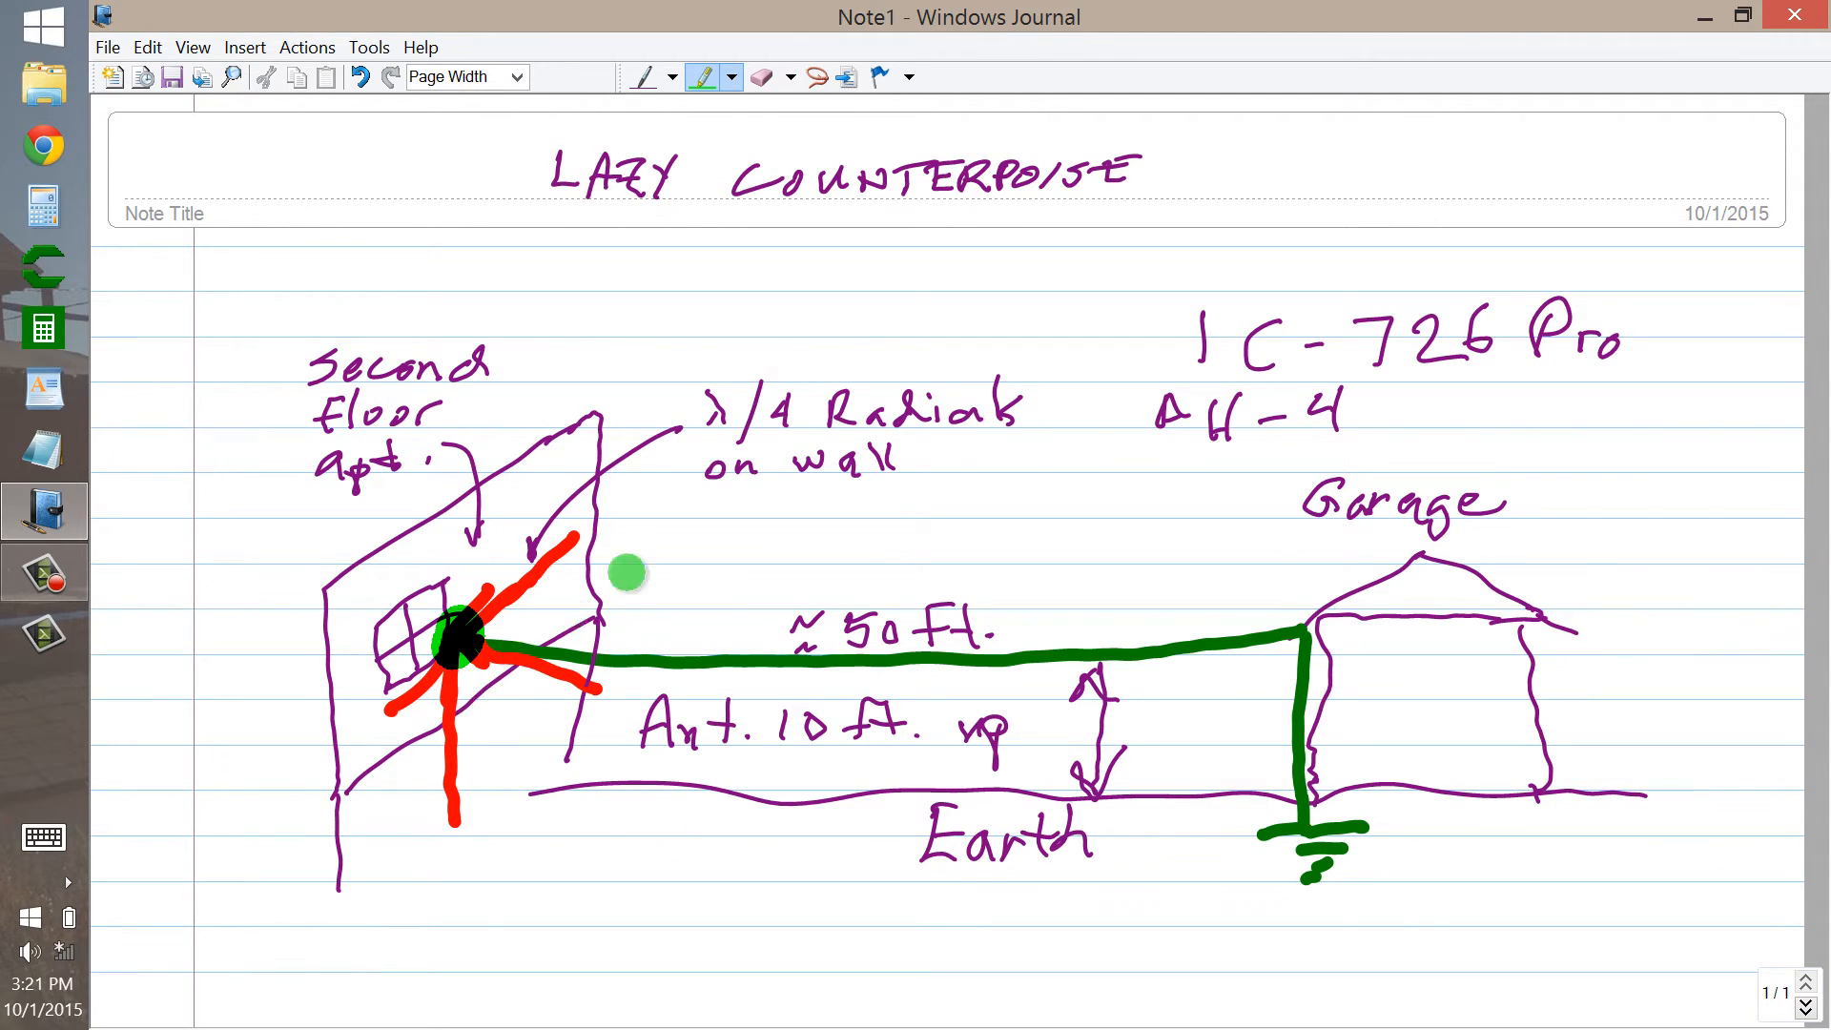
{"action": "mouse_move", "coordinate": [957, 437]}
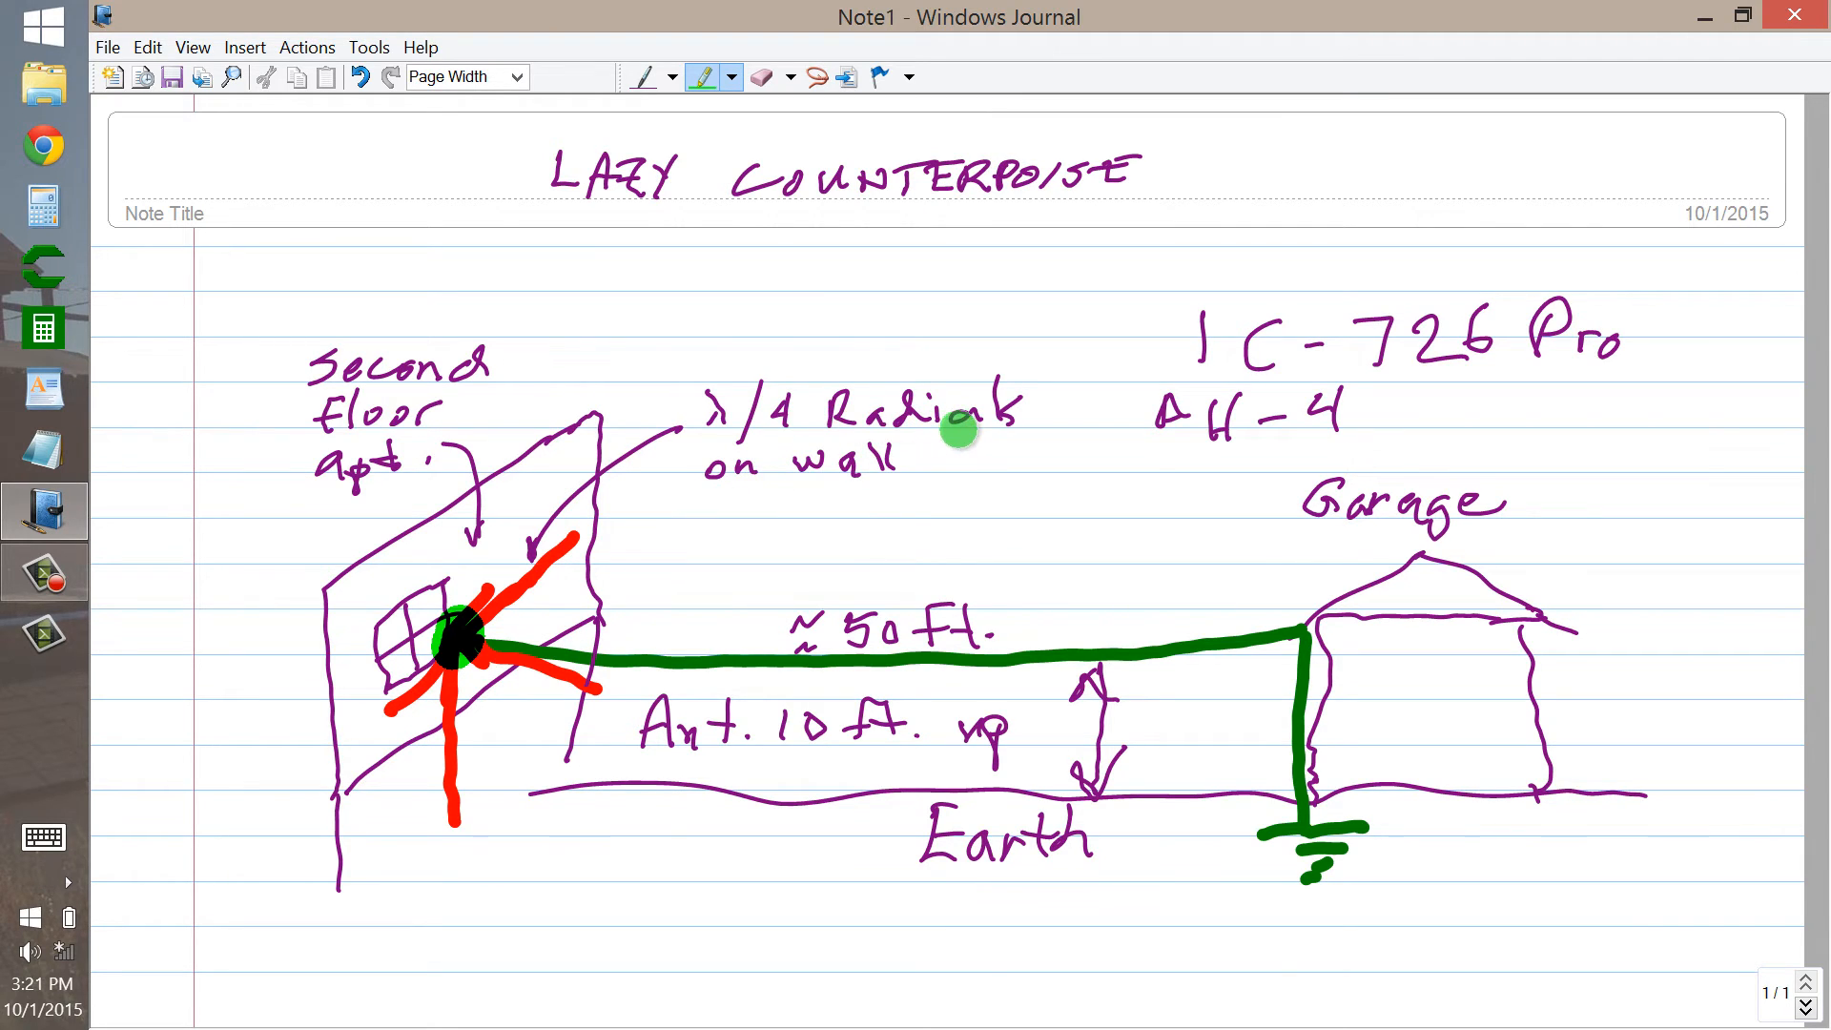
{"action": "mouse_move", "coordinate": [946, 466]}
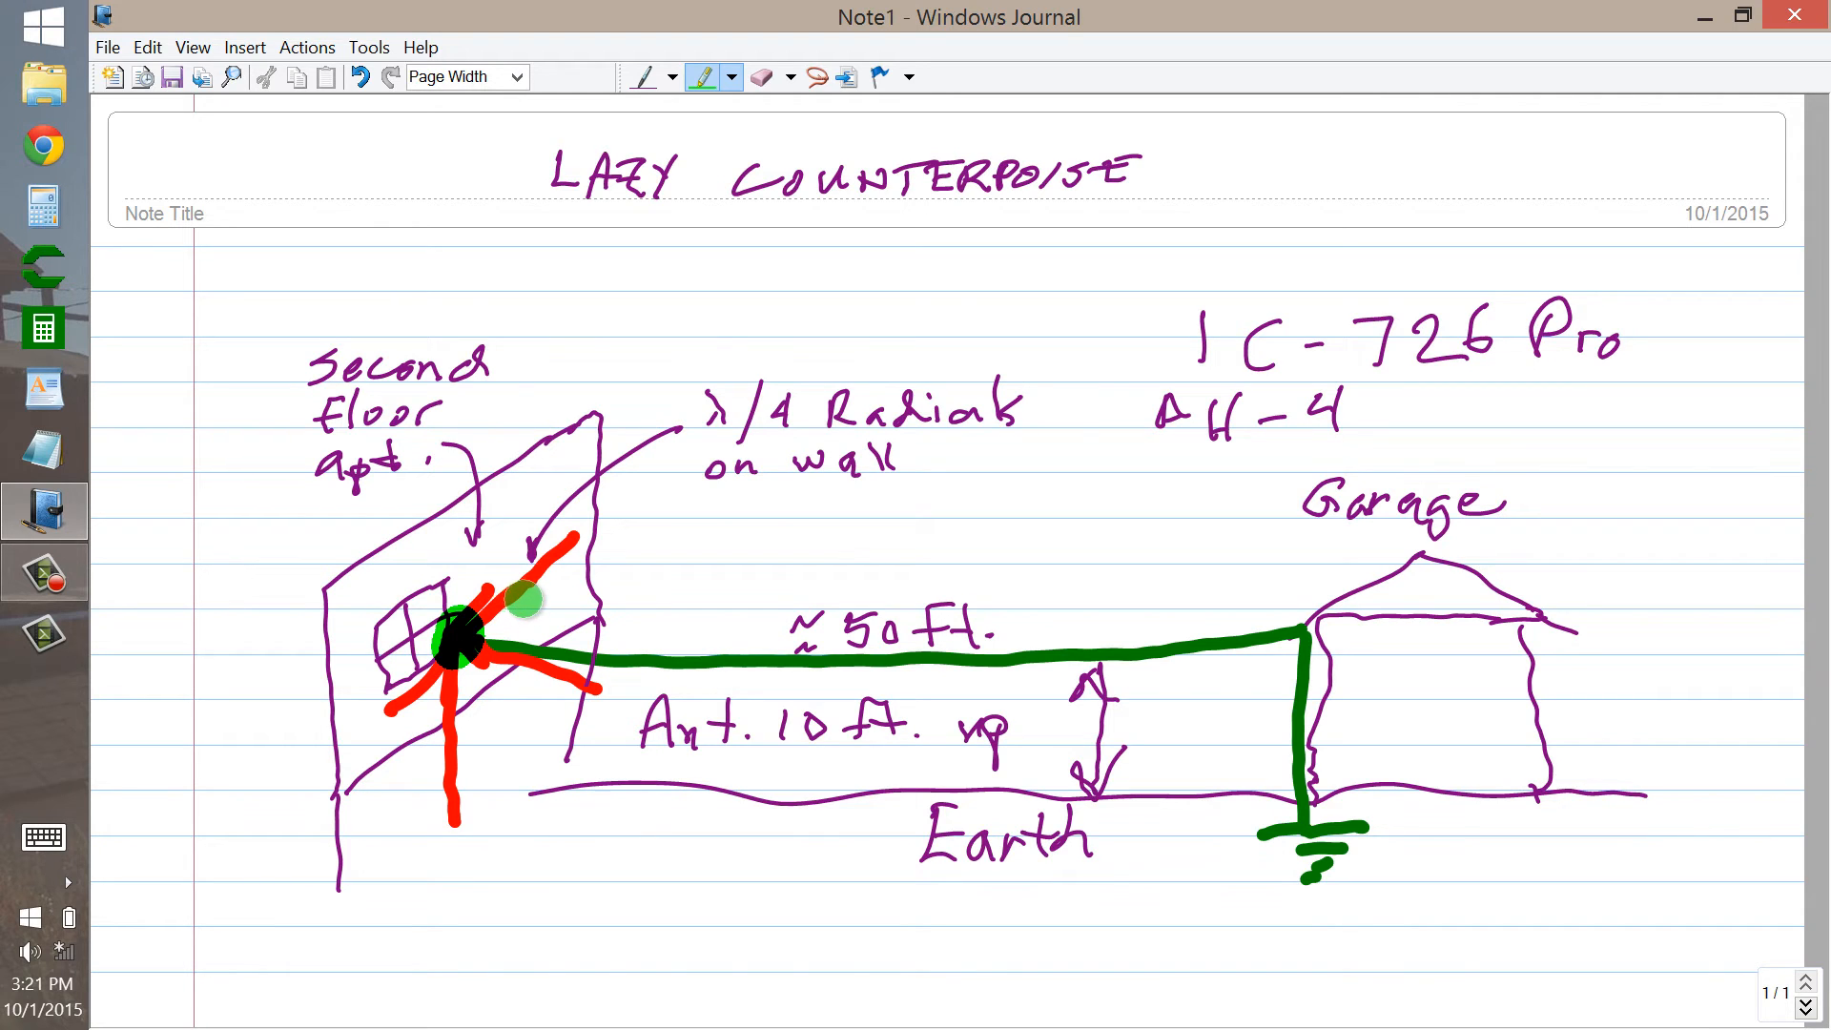
{"action": "mouse_move", "coordinate": [609, 565]}
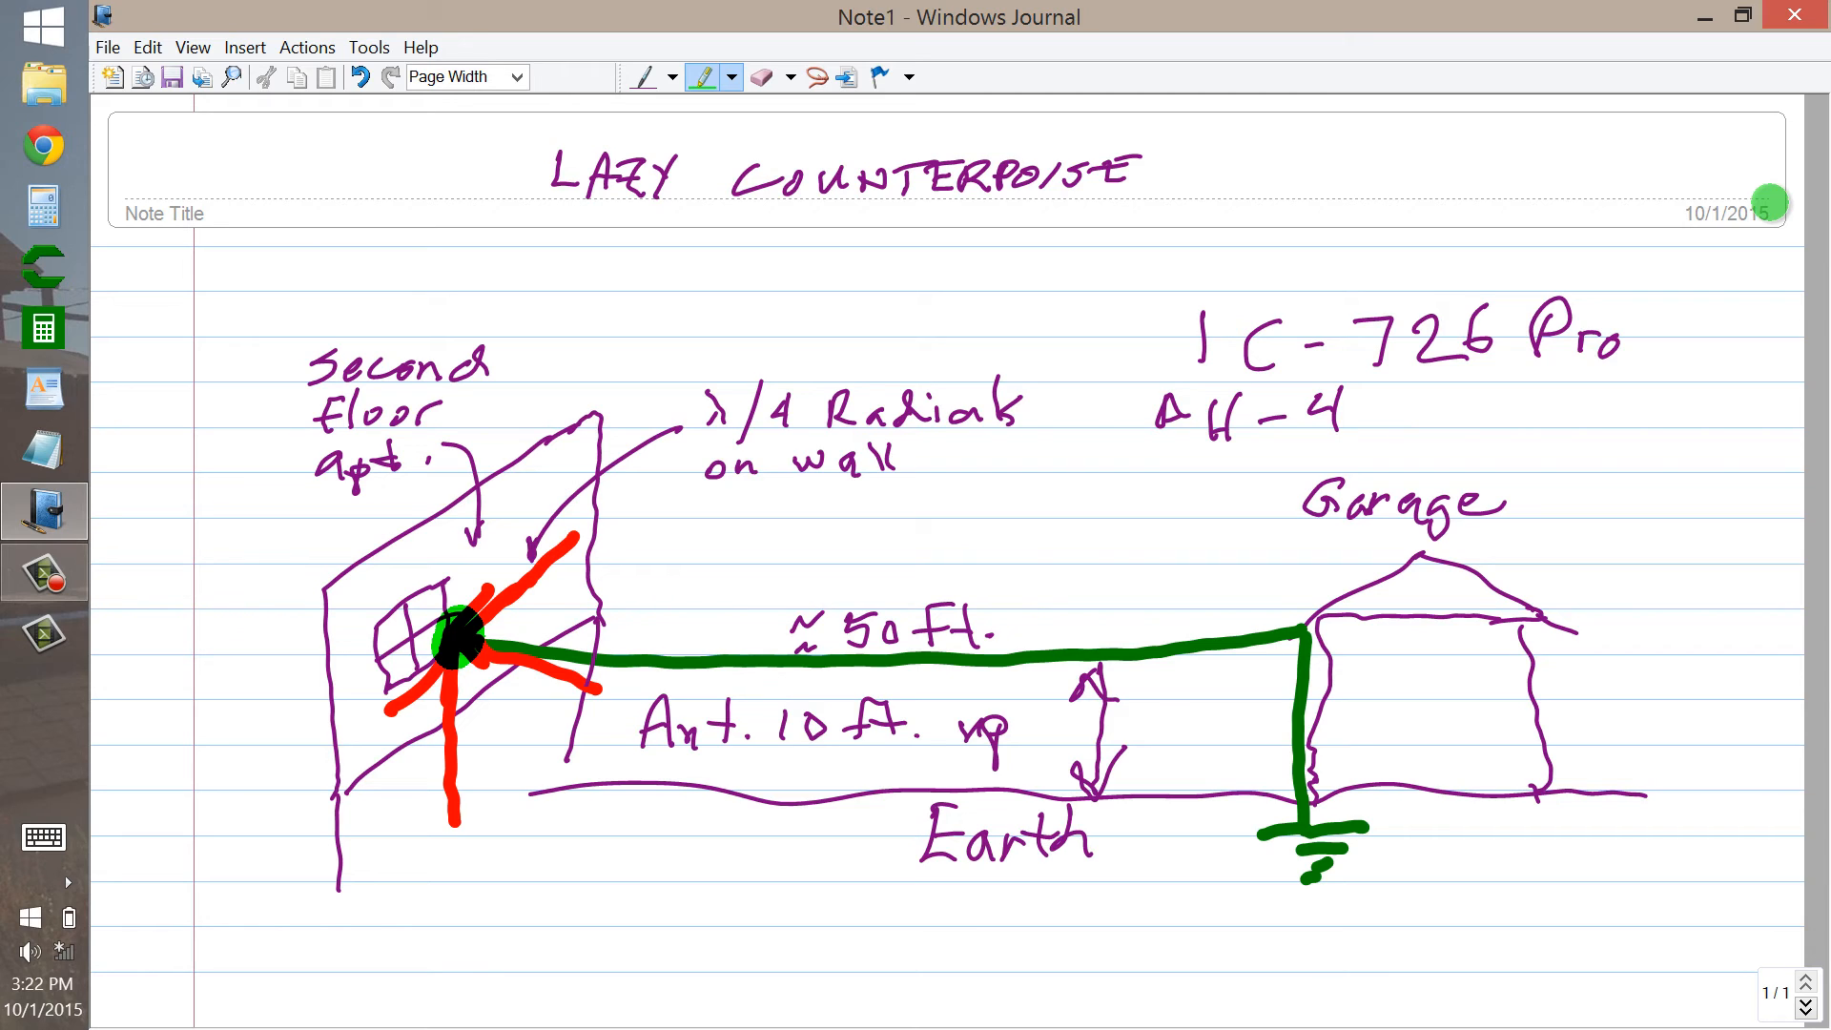
{"action": "mouse_move", "coordinate": [1023, 520]}
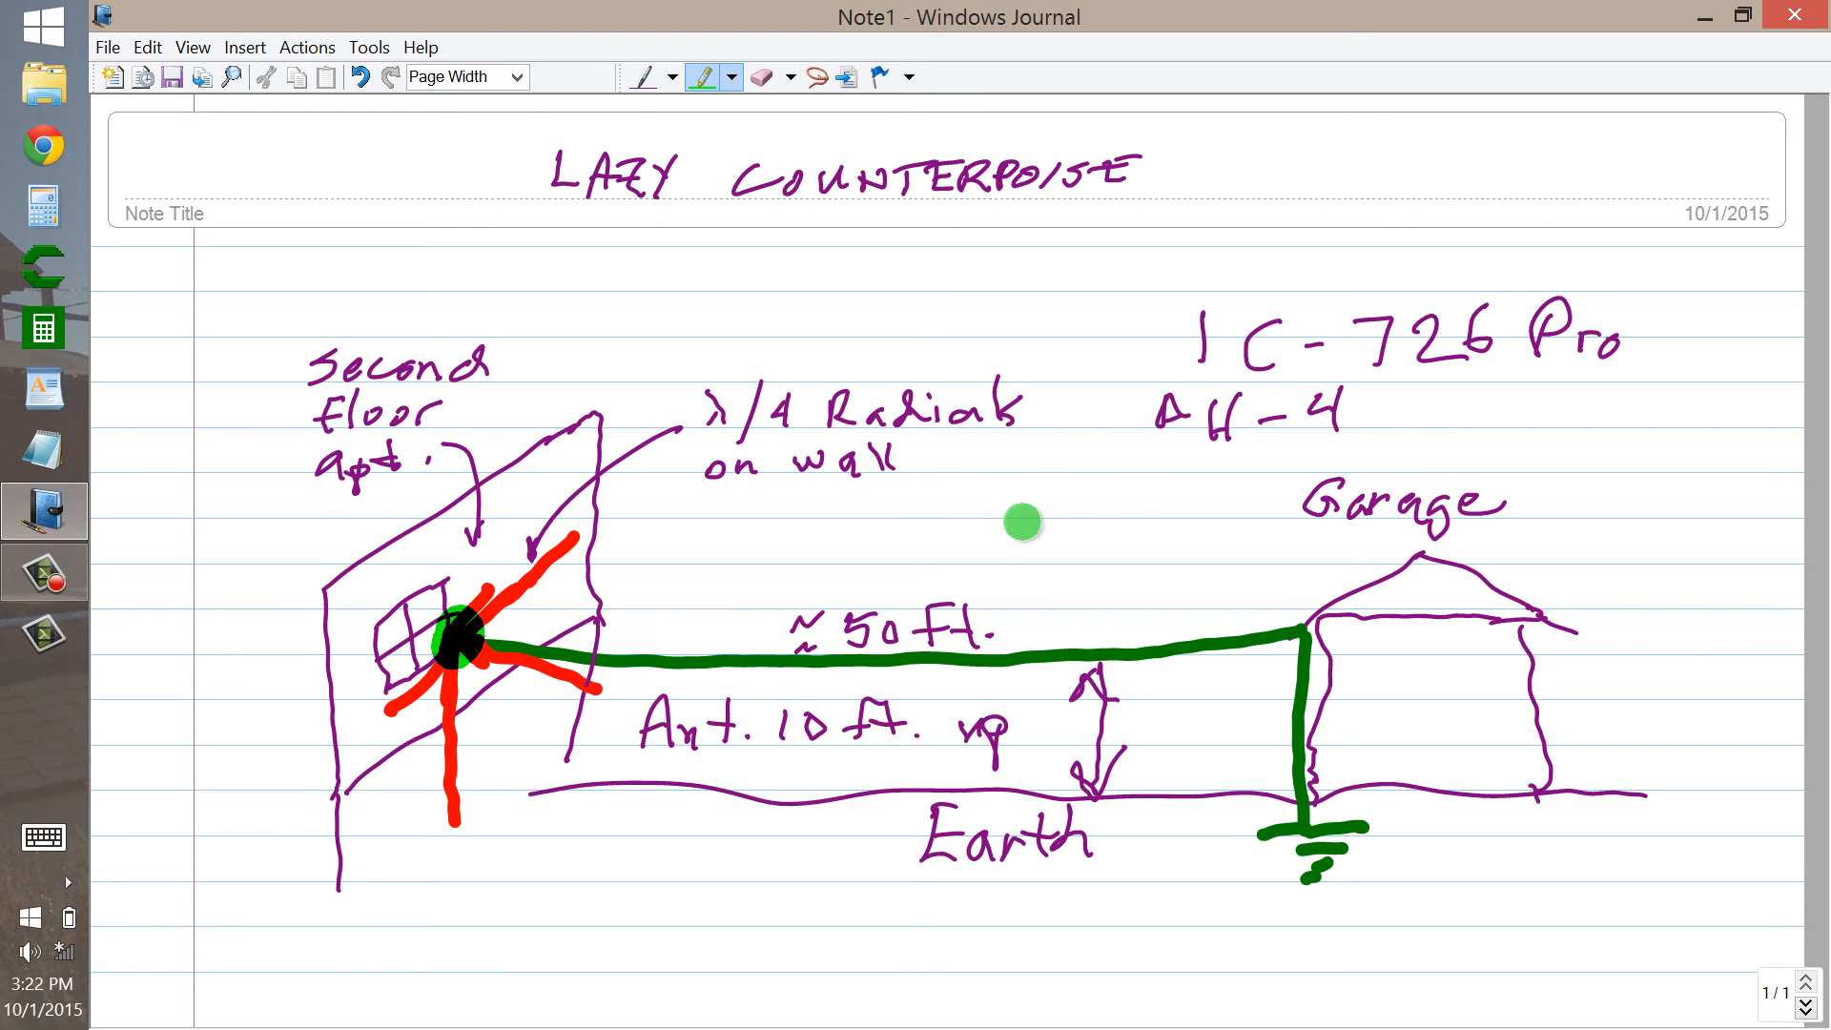
{"action": "mouse_move", "coordinate": [1331, 671]}
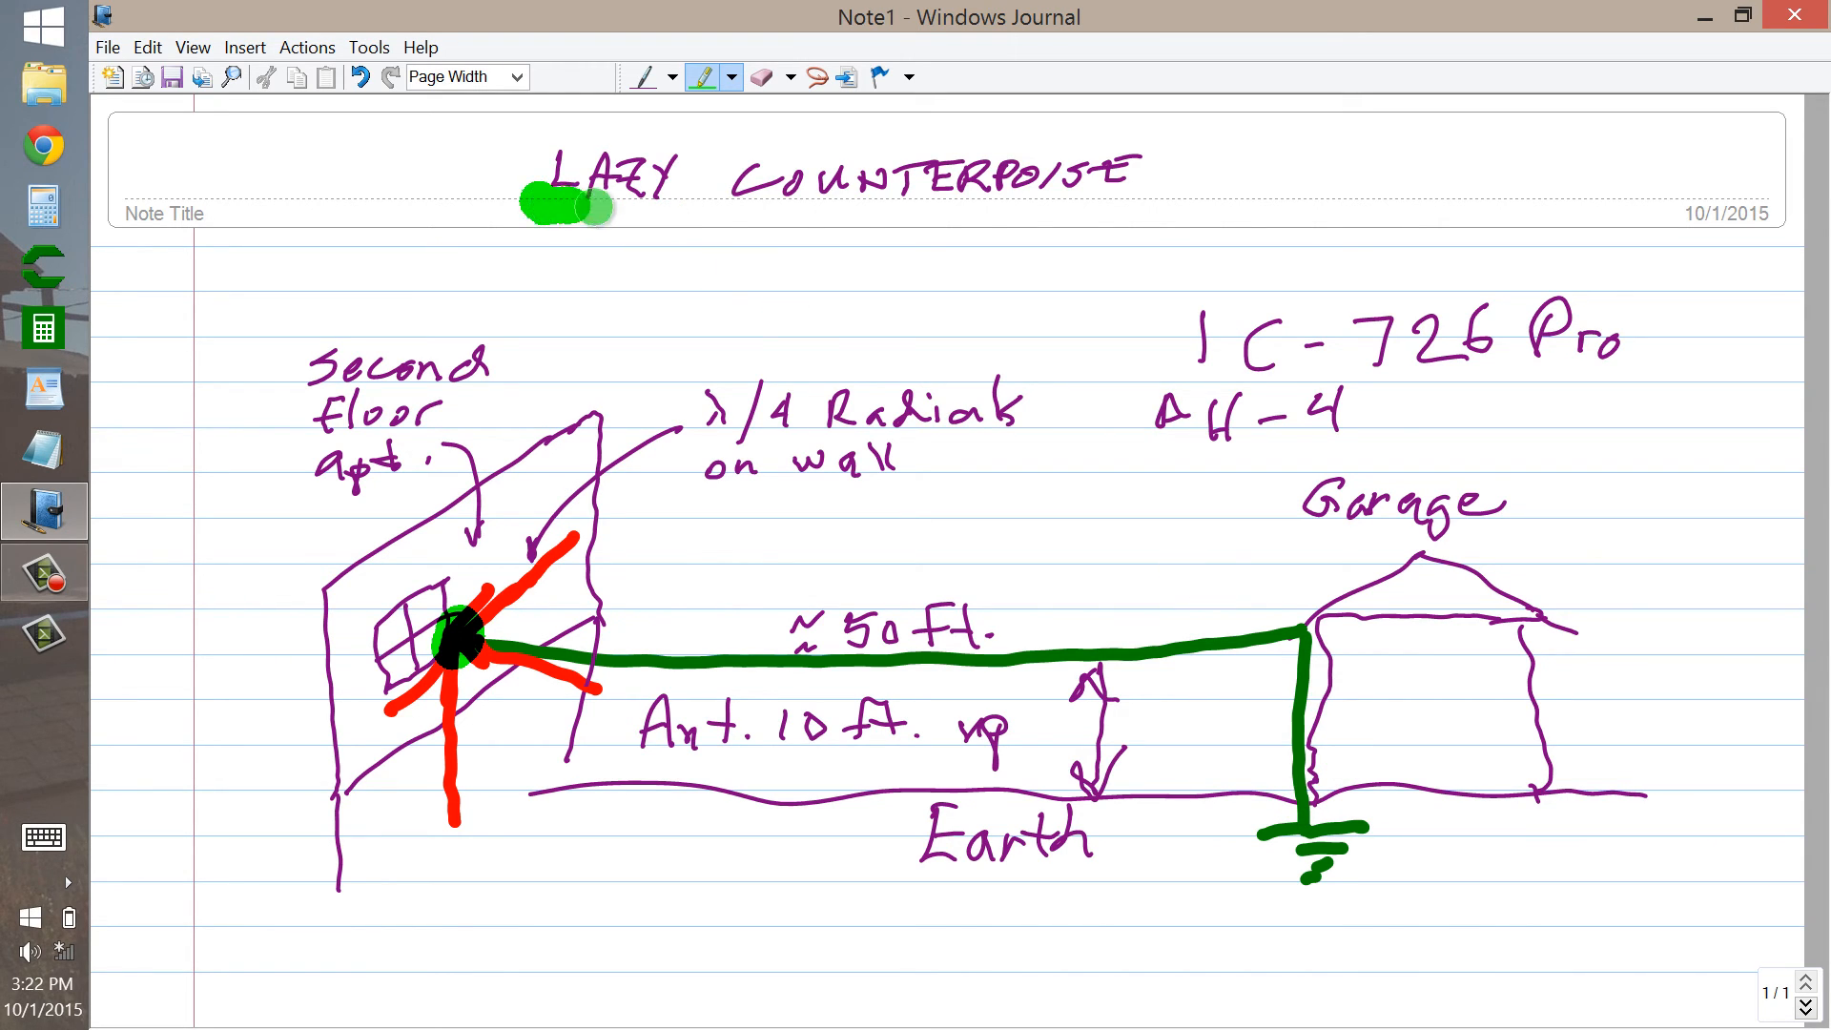
Highlight the LAZY COUNTERPOISE title in green and scrawl a big green 73 sign-off
{"action": "left_click_drag", "start_coordinate": [527, 209], "coordinate": [1167, 216]}
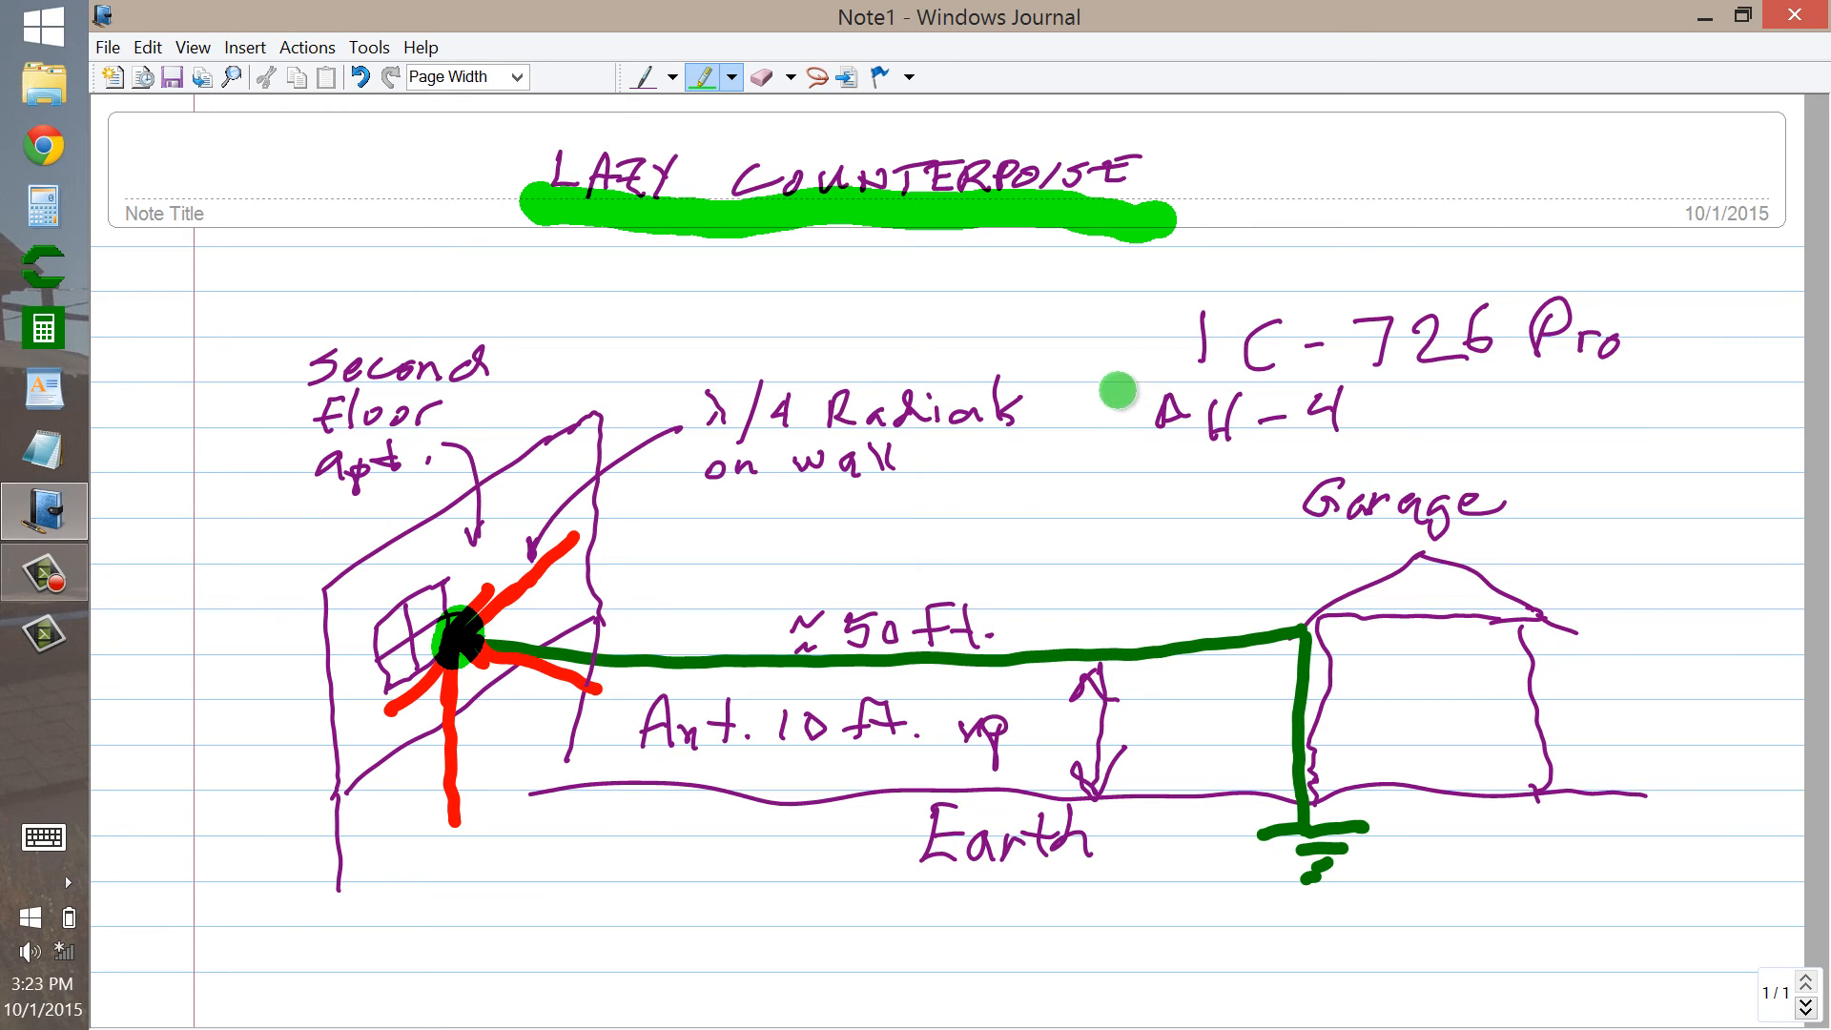
{"action": "mouse_move", "coordinate": [866, 698]}
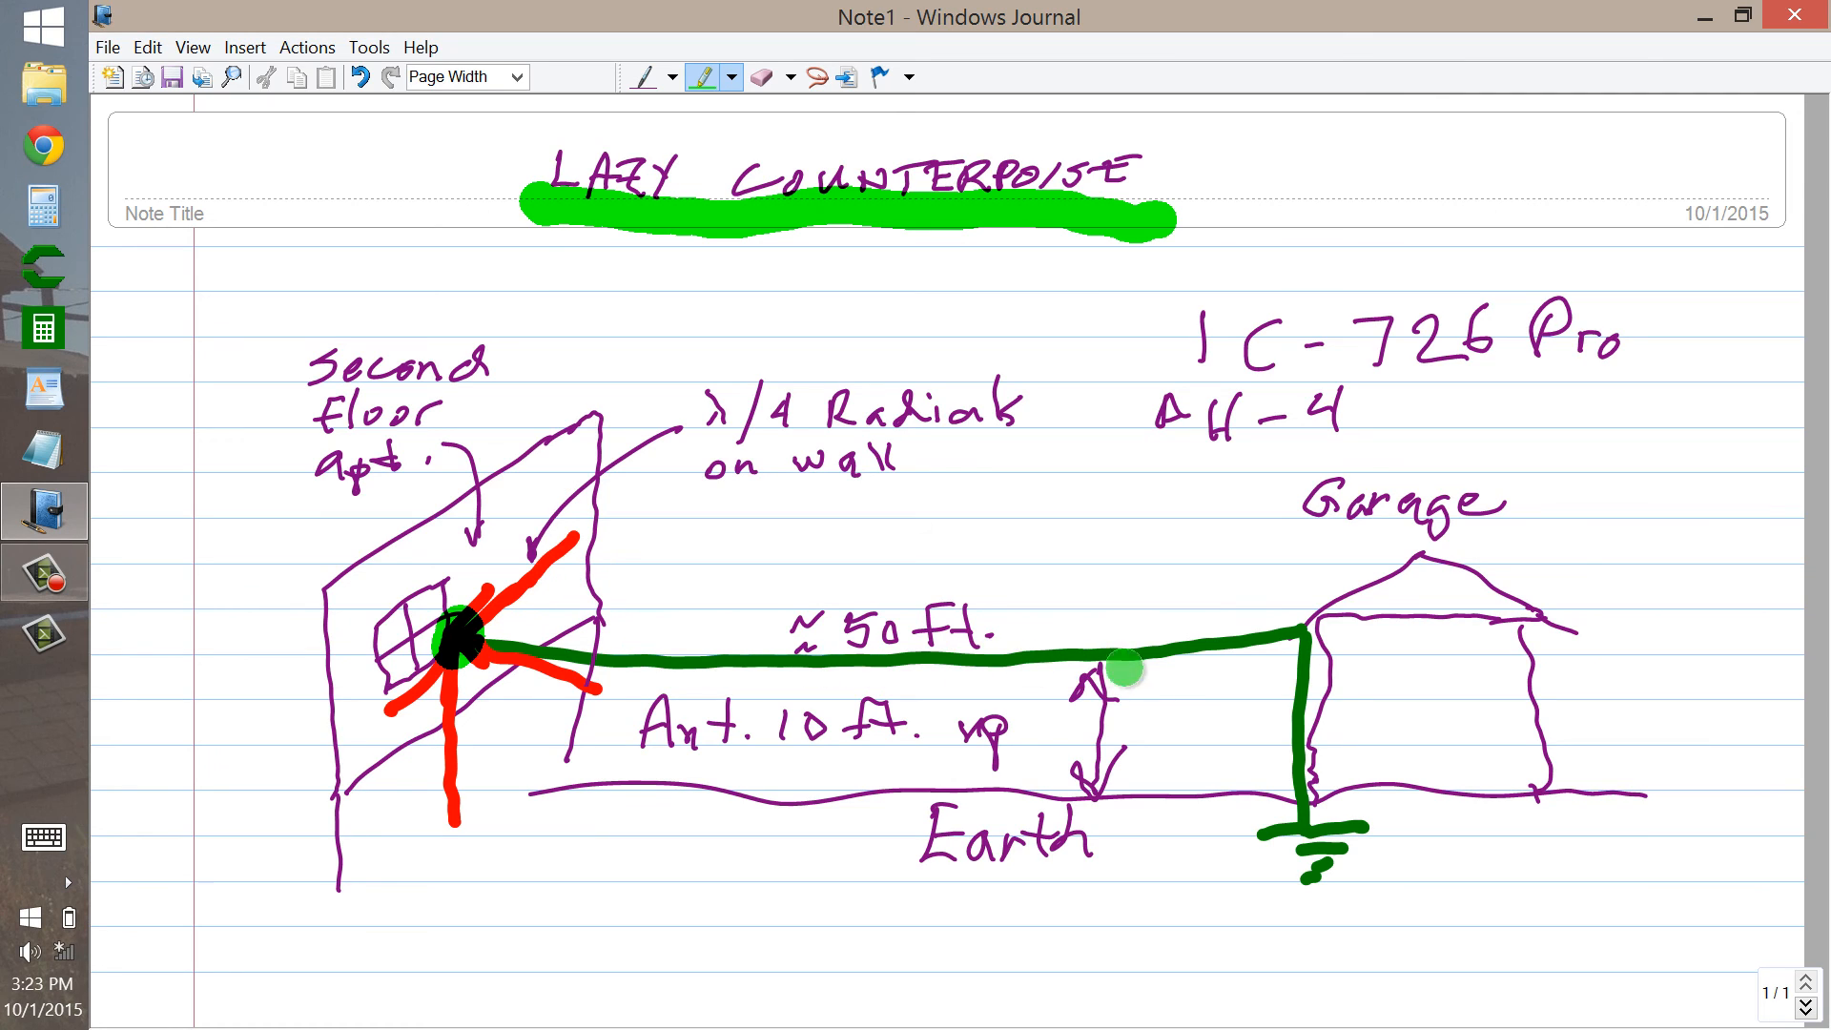
{"action": "mouse_move", "coordinate": [1166, 719]}
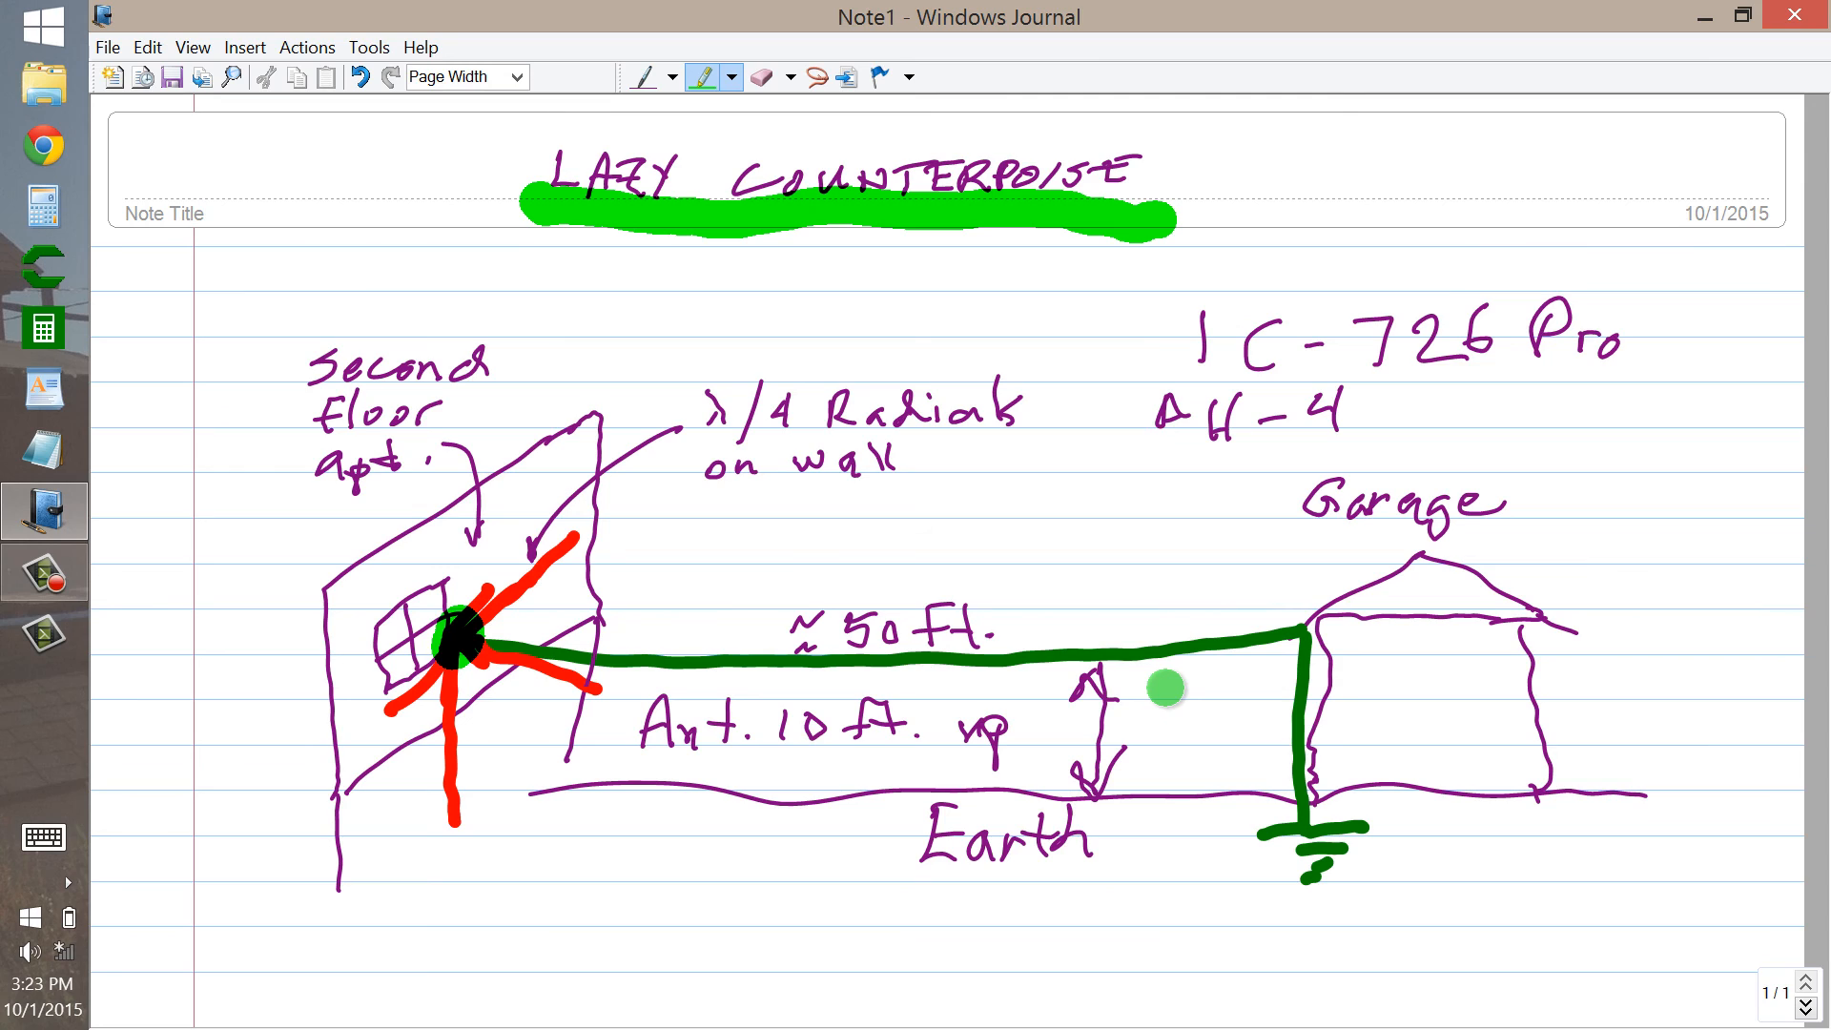
{"action": "mouse_move", "coordinate": [1155, 710]}
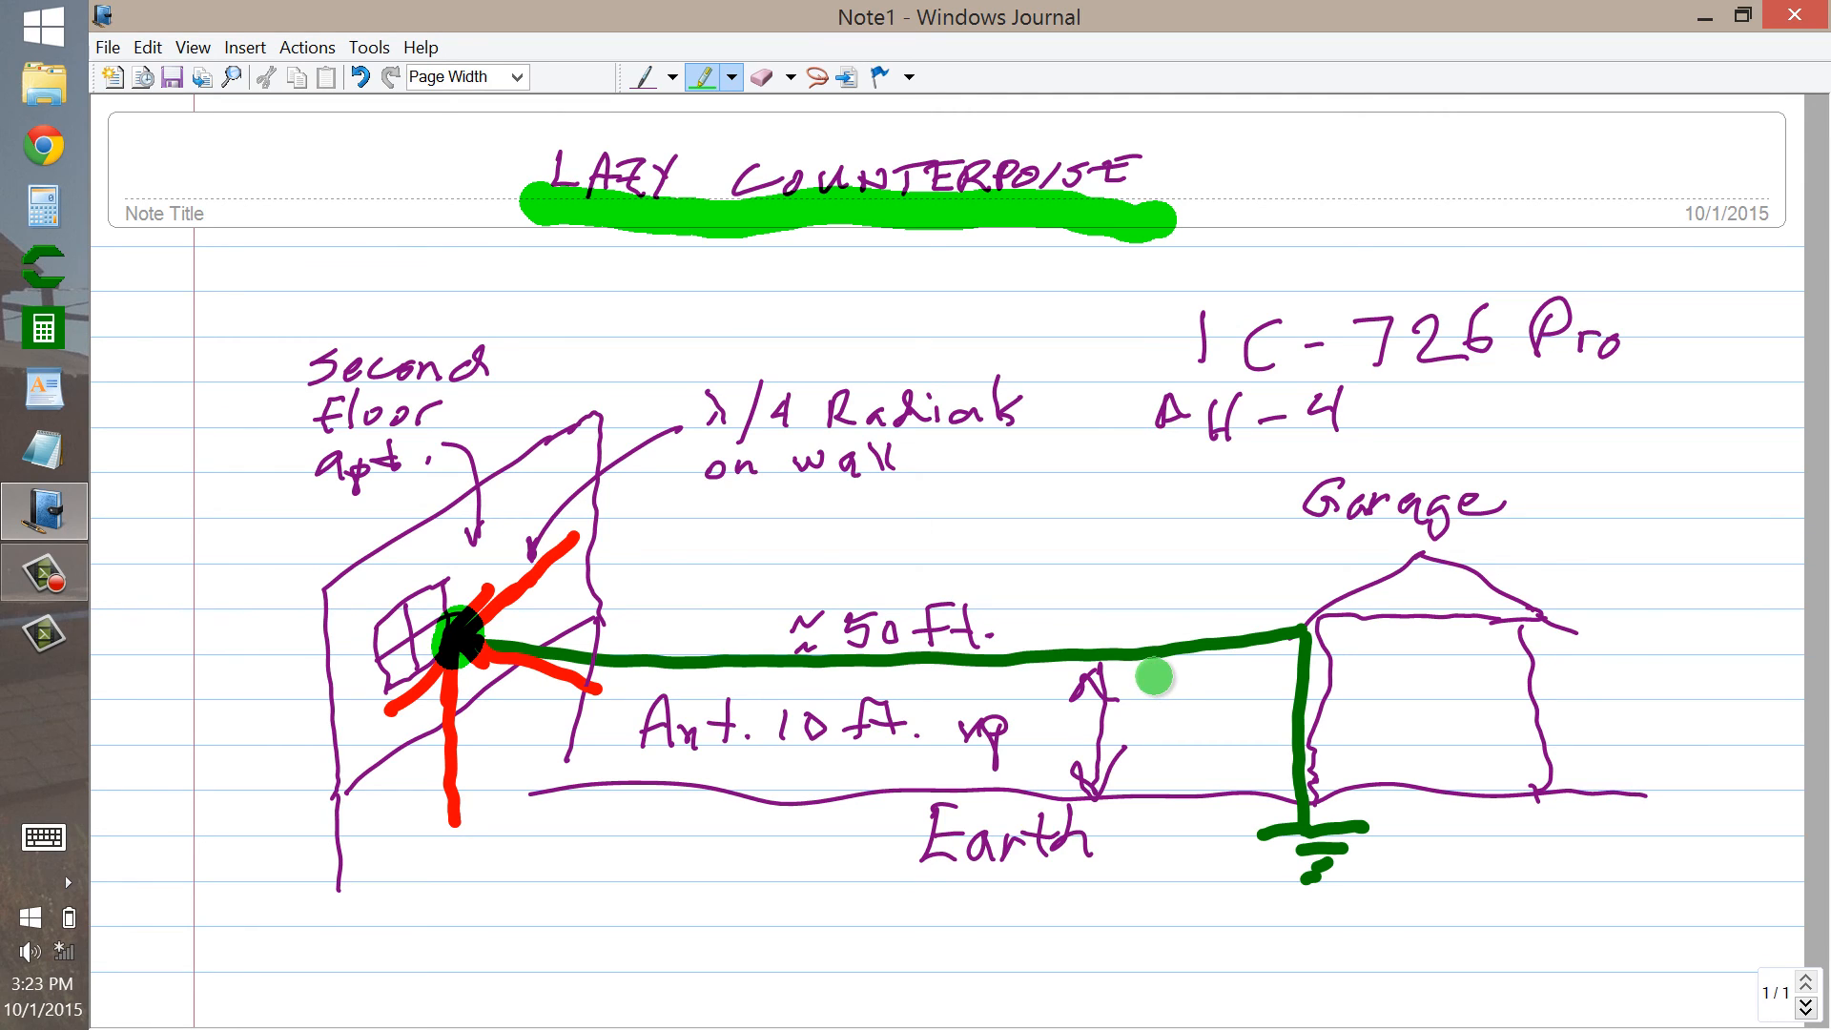
{"action": "mouse_move", "coordinate": [1066, 850]}
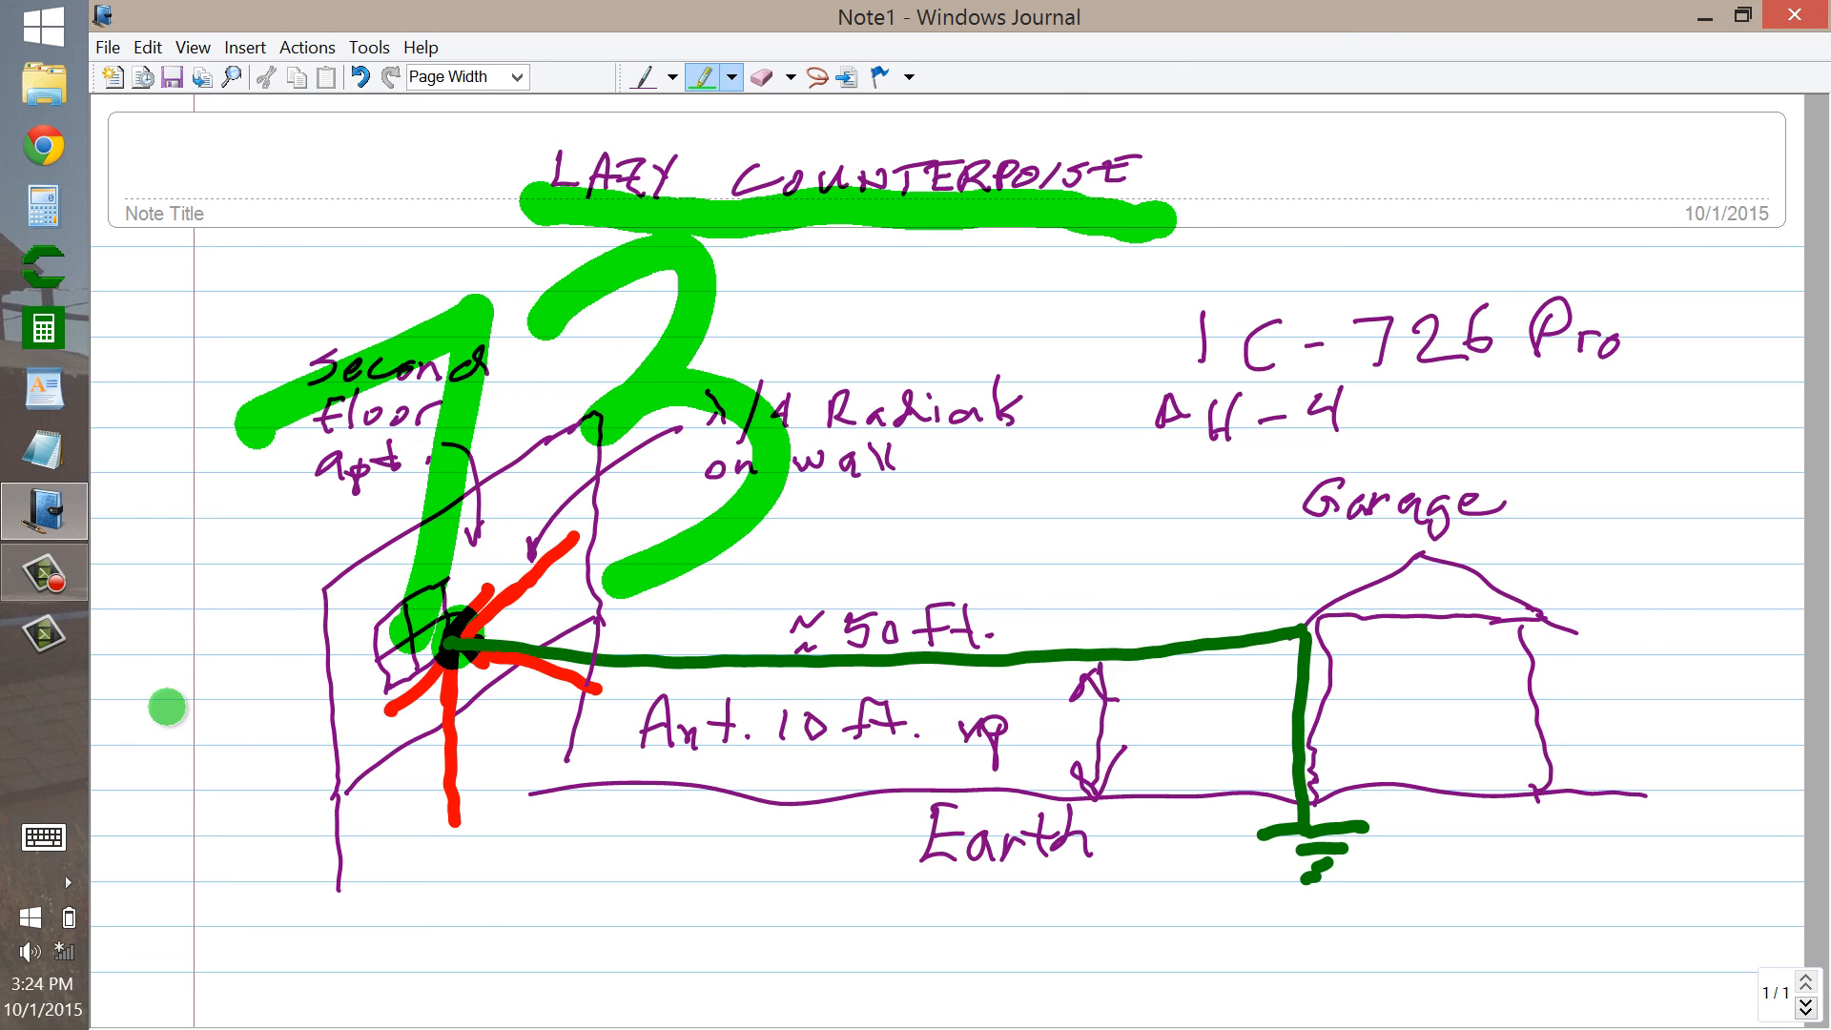
{"action": "left_click_drag", "start_coordinate": [1190, 467], "coordinate": [1209, 672]}
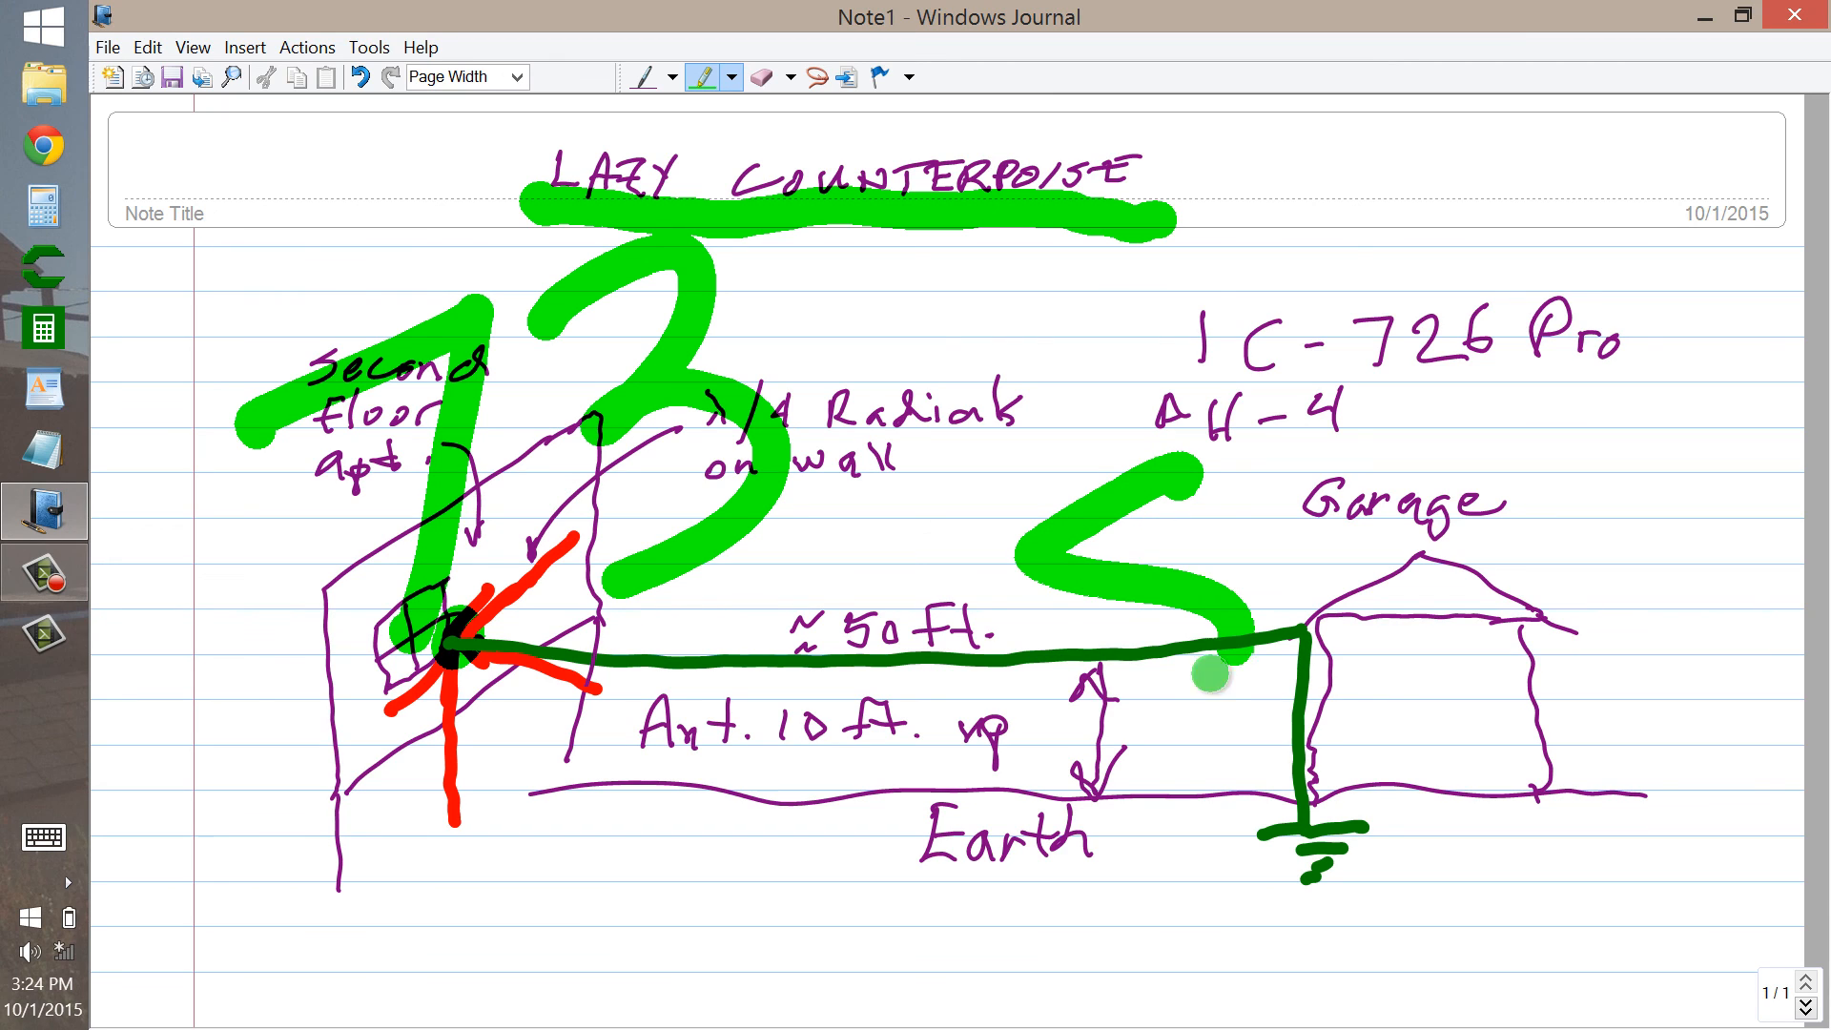